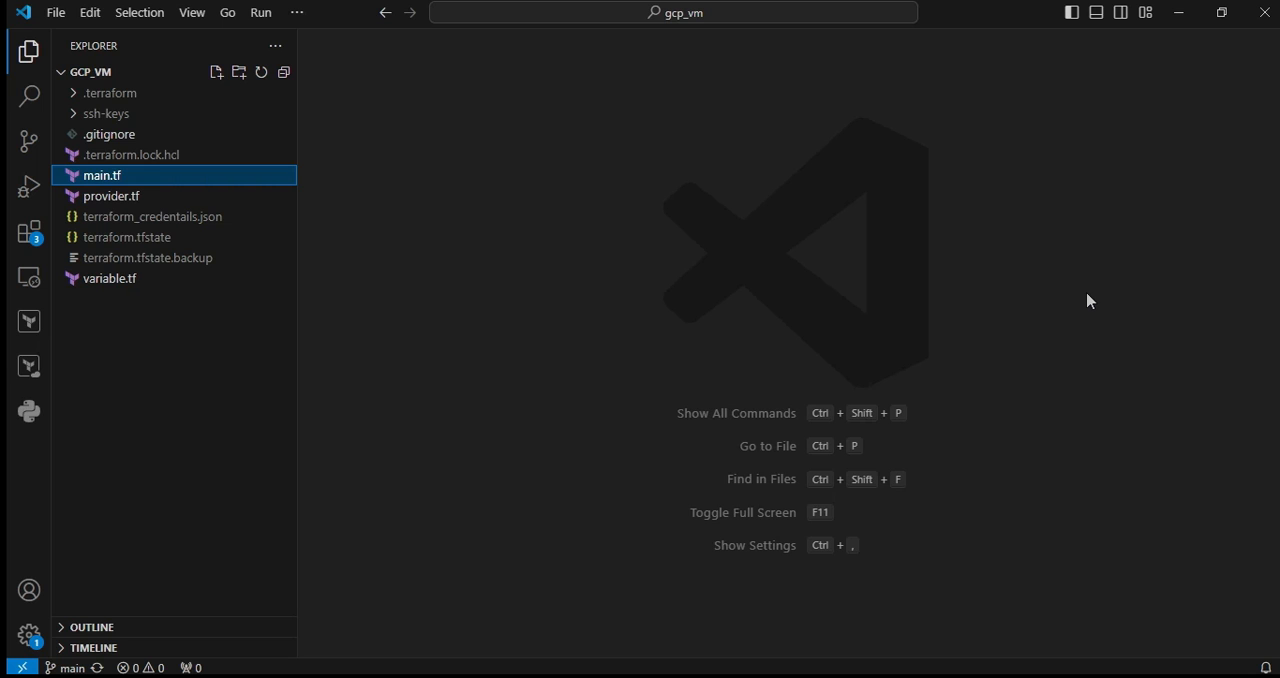
Step: Open main.tf to review the Ubuntu image source, locals, SSH key and compute instance
{"action": "double_click", "coordinate": [101, 175]}
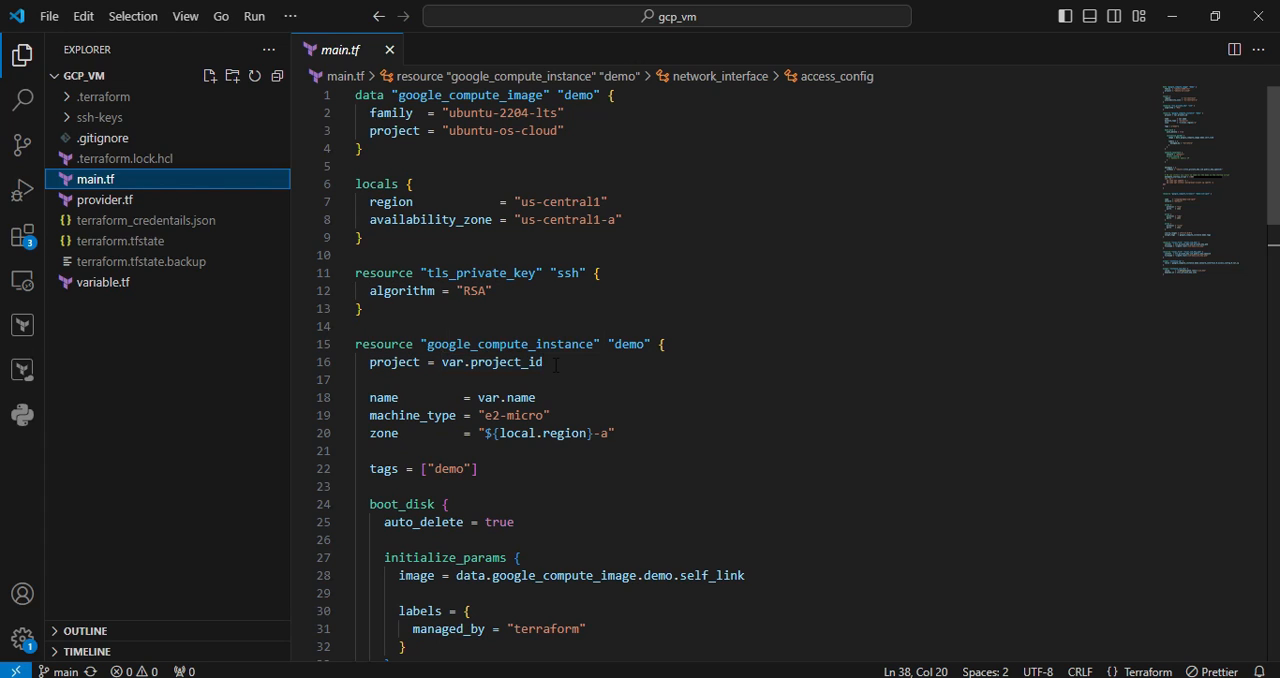
{"action": "mouse_move", "coordinate": [564, 396]}
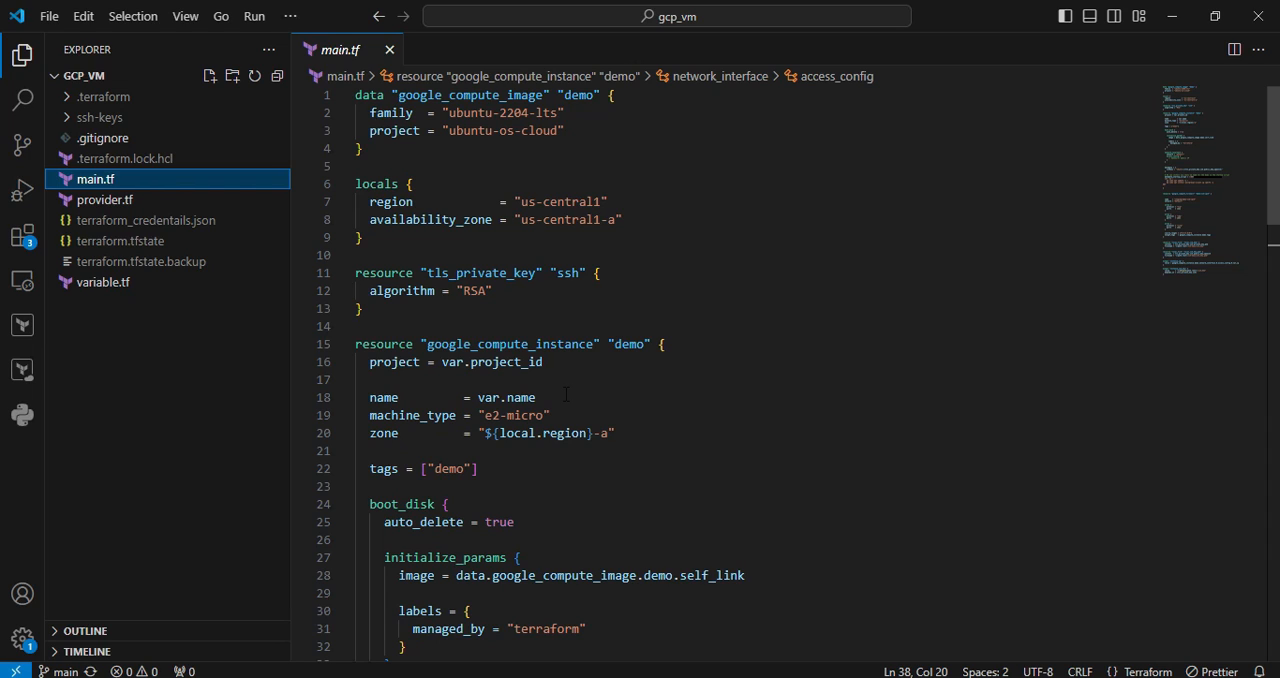
{"action": "mouse_move", "coordinate": [582, 415]}
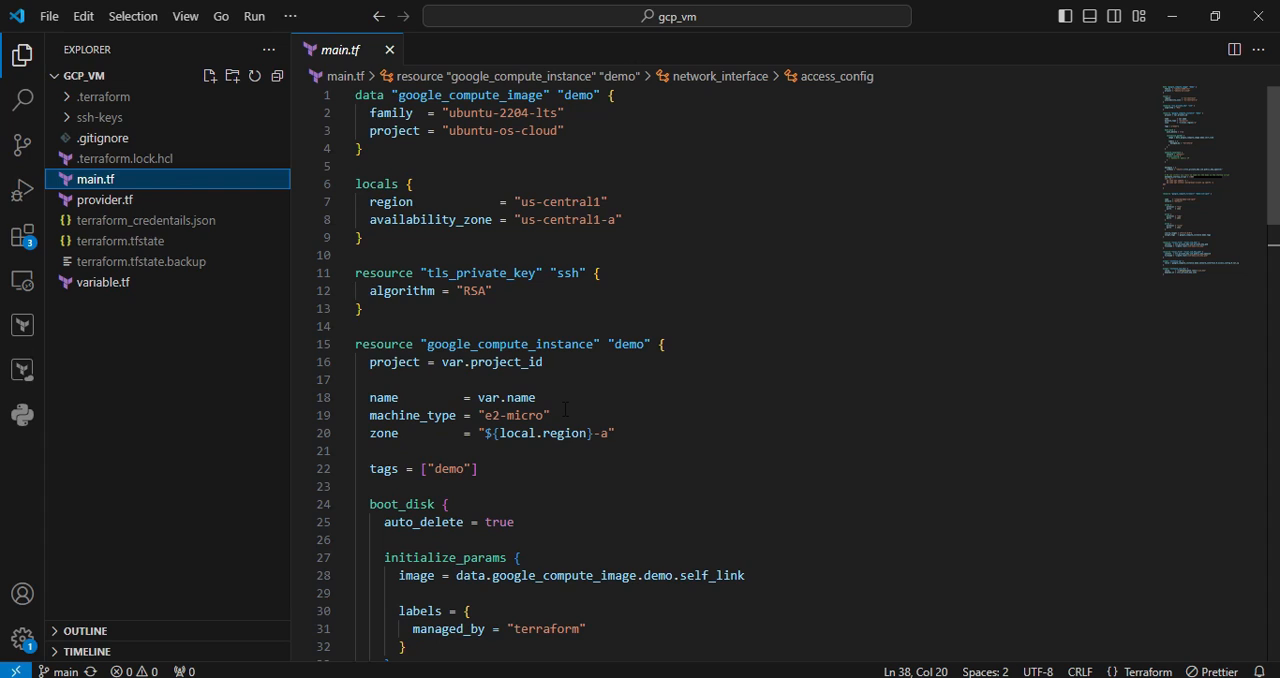
{"action": "mouse_move", "coordinate": [650, 461]}
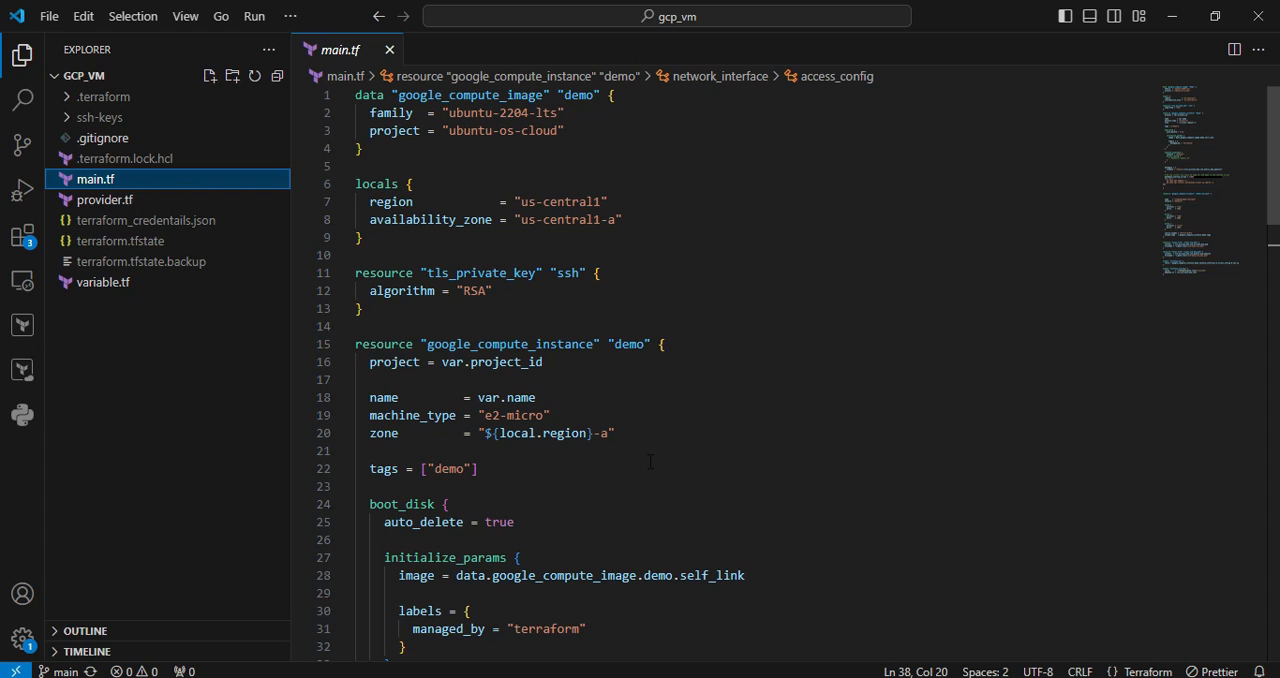
{"action": "mouse_move", "coordinate": [545, 450]}
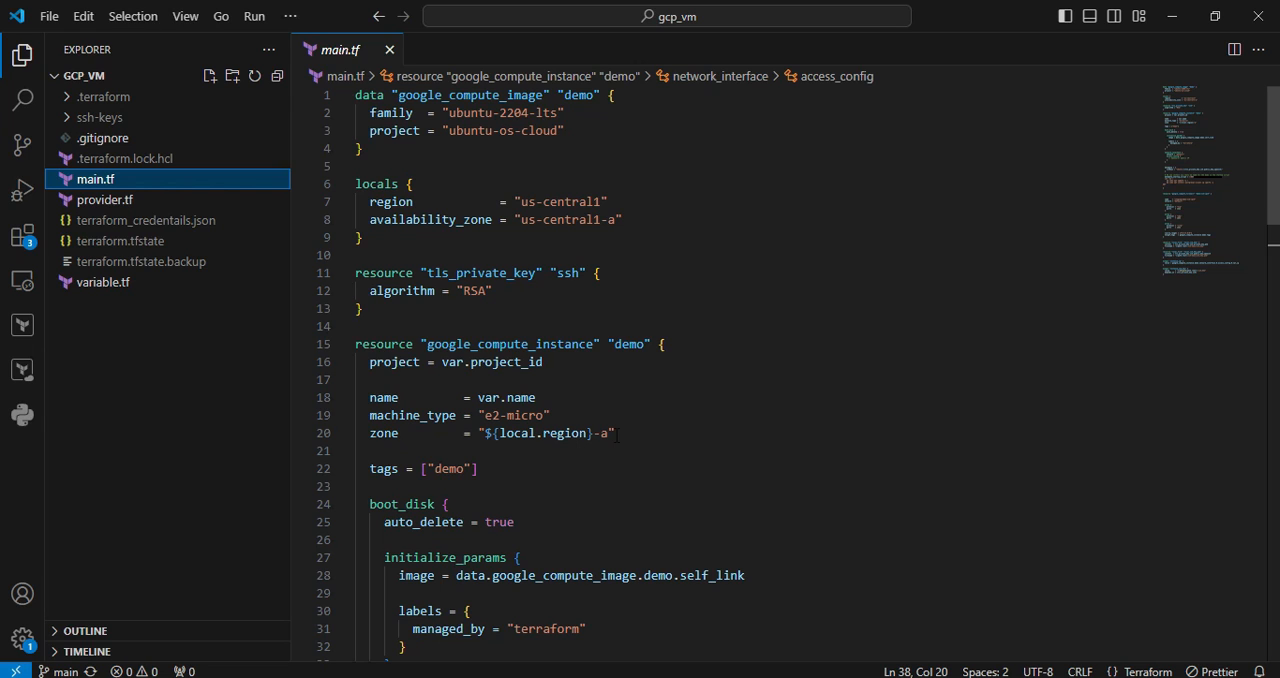
{"action": "scroll", "scroll_direction": "down", "scroll_amount": 3}
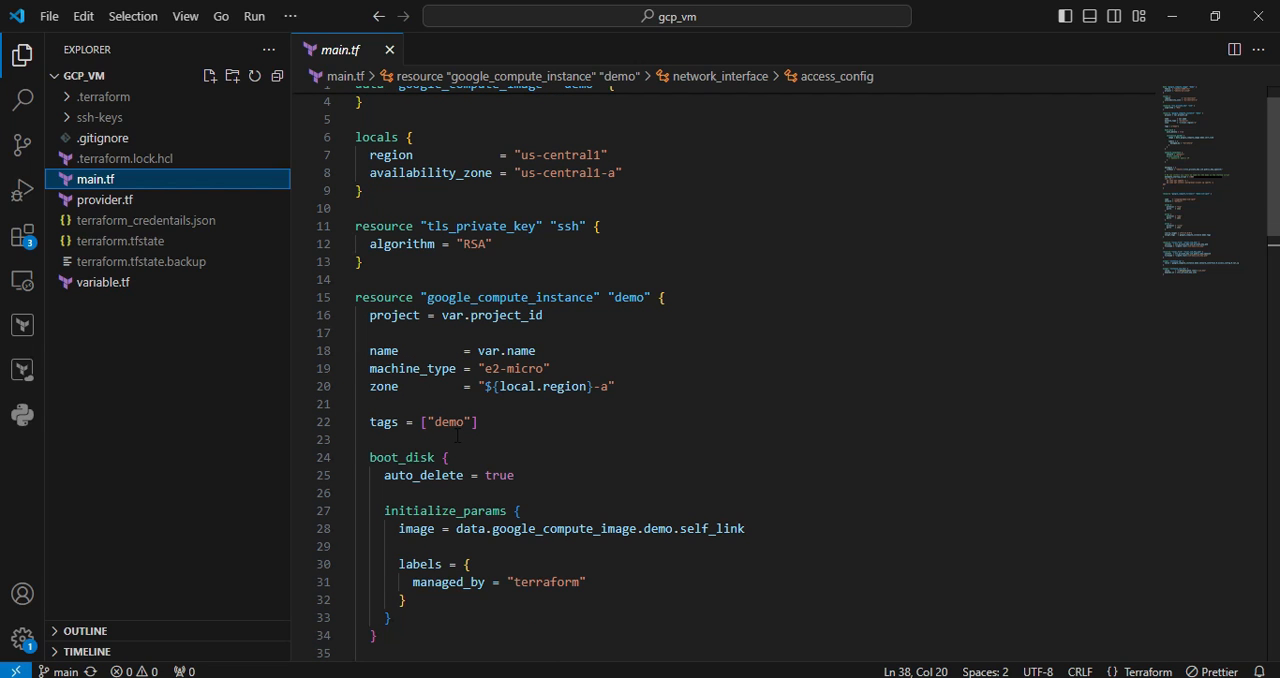
{"action": "scroll", "scroll_direction": "down", "scroll_amount": 3}
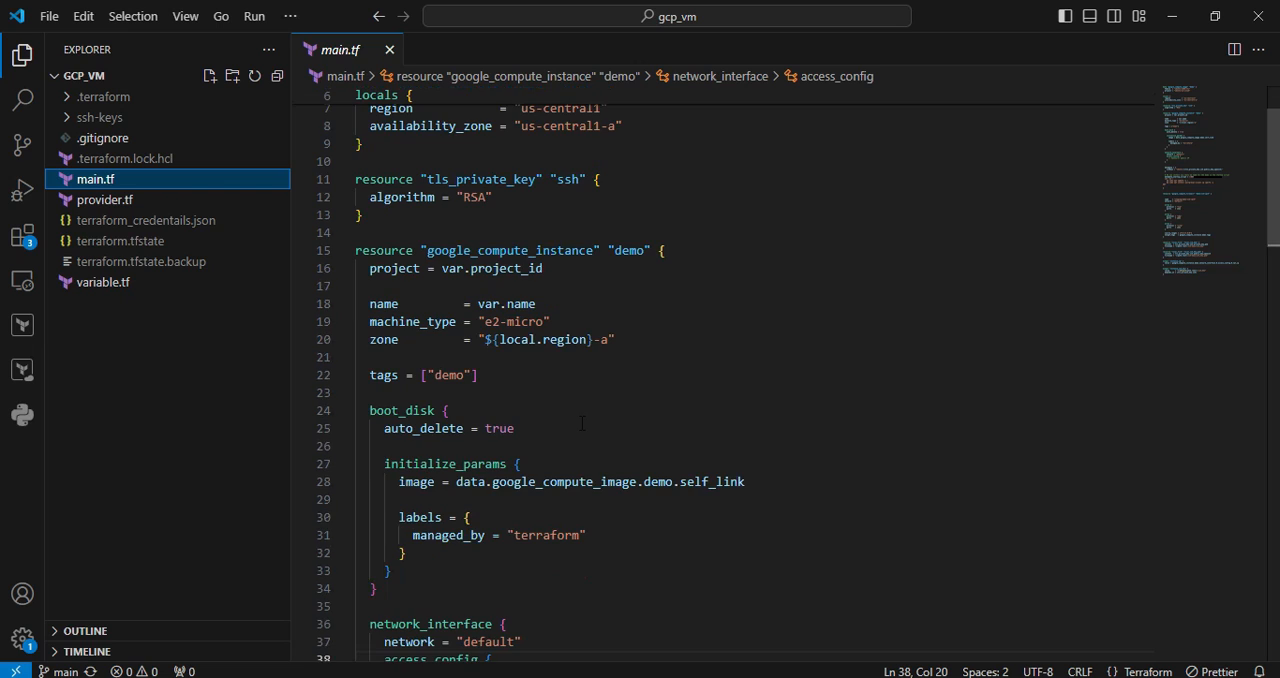
{"action": "mouse_move", "coordinate": [423, 428]}
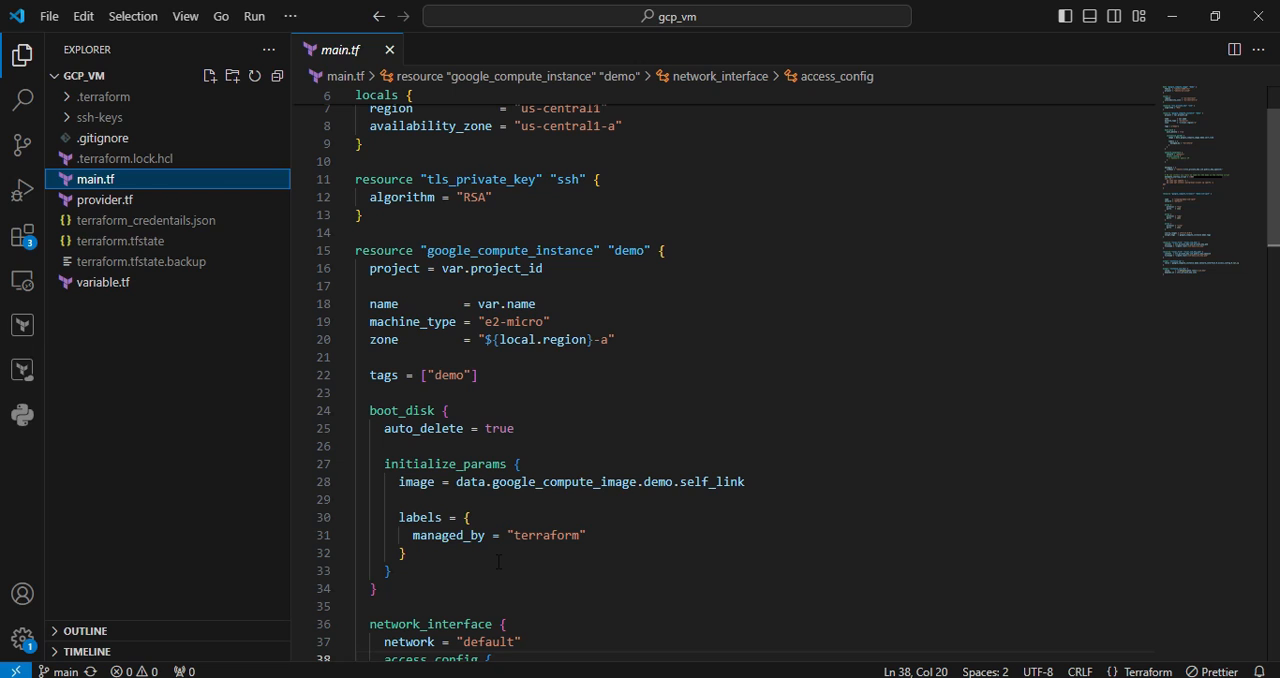
{"action": "mouse_move", "coordinate": [663, 555]}
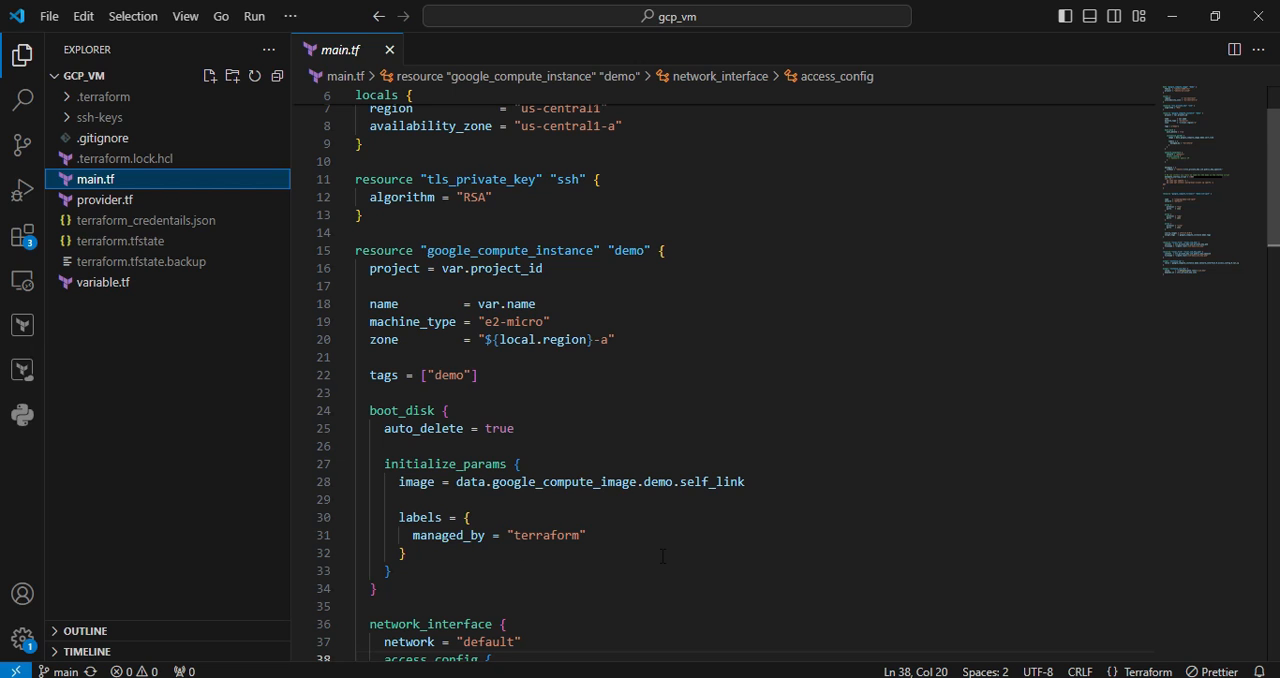
{"action": "scroll", "scroll_direction": "down", "scroll_amount": 3}
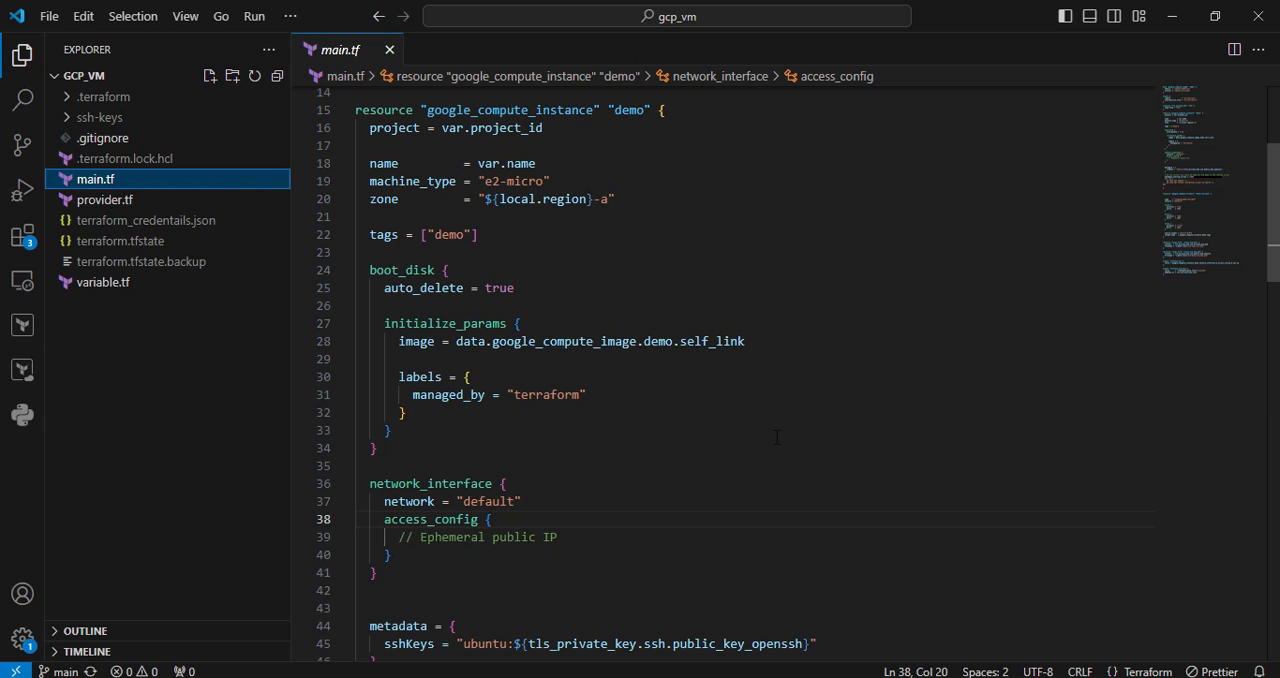
{"action": "scroll", "scroll_direction": "down", "scroll_amount": 3}
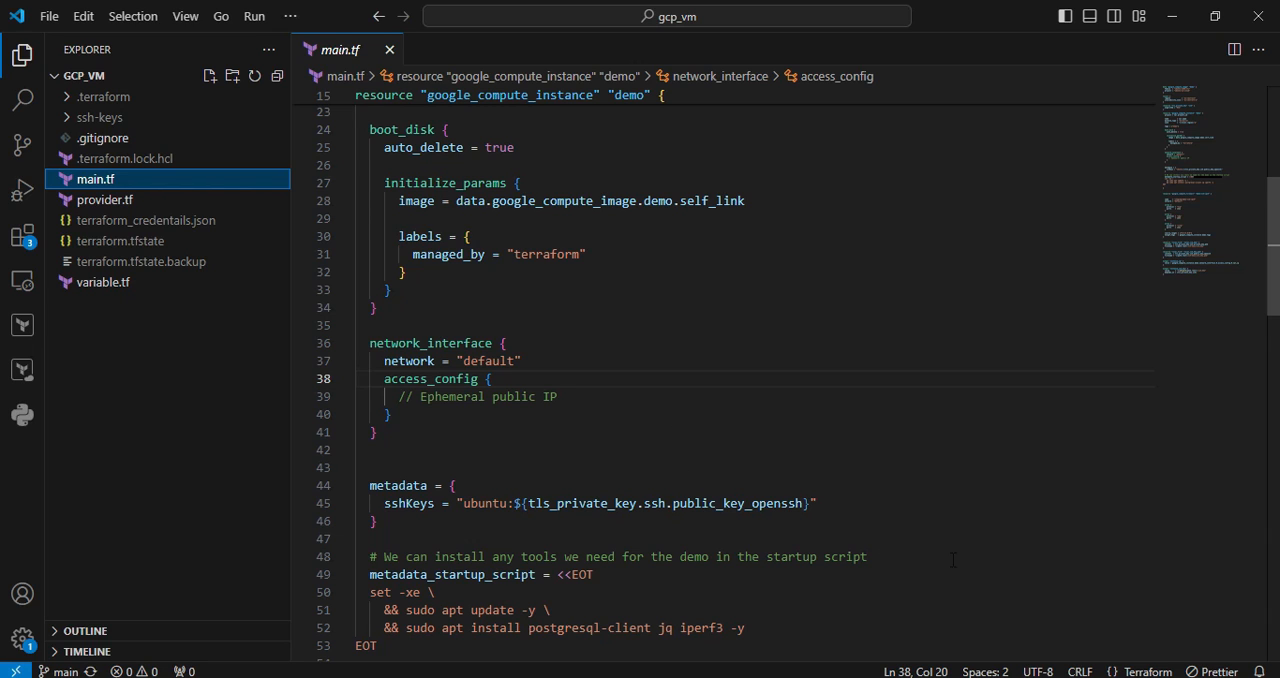
{"action": "scroll", "scroll_direction": "down", "scroll_amount": 3}
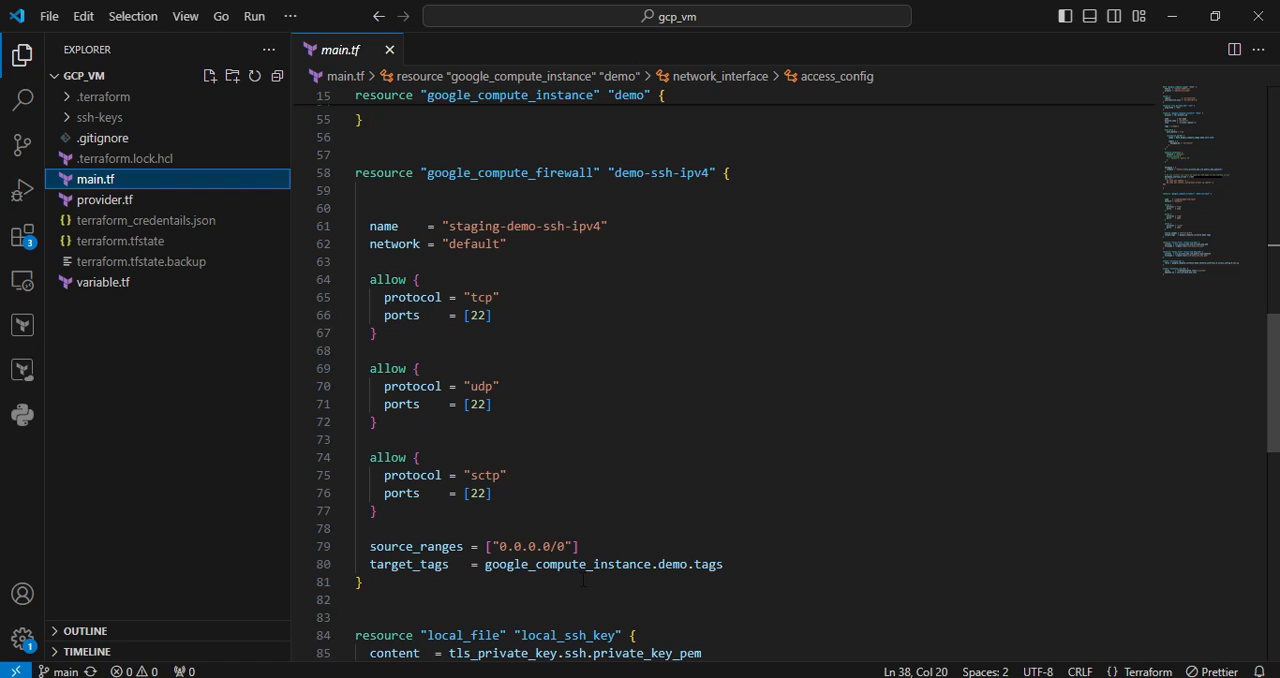
Step: Scroll main.tf down to the local_file SSH key blocks and the instance IP output
{"action": "scroll", "scroll_direction": "down", "scroll_amount": 3}
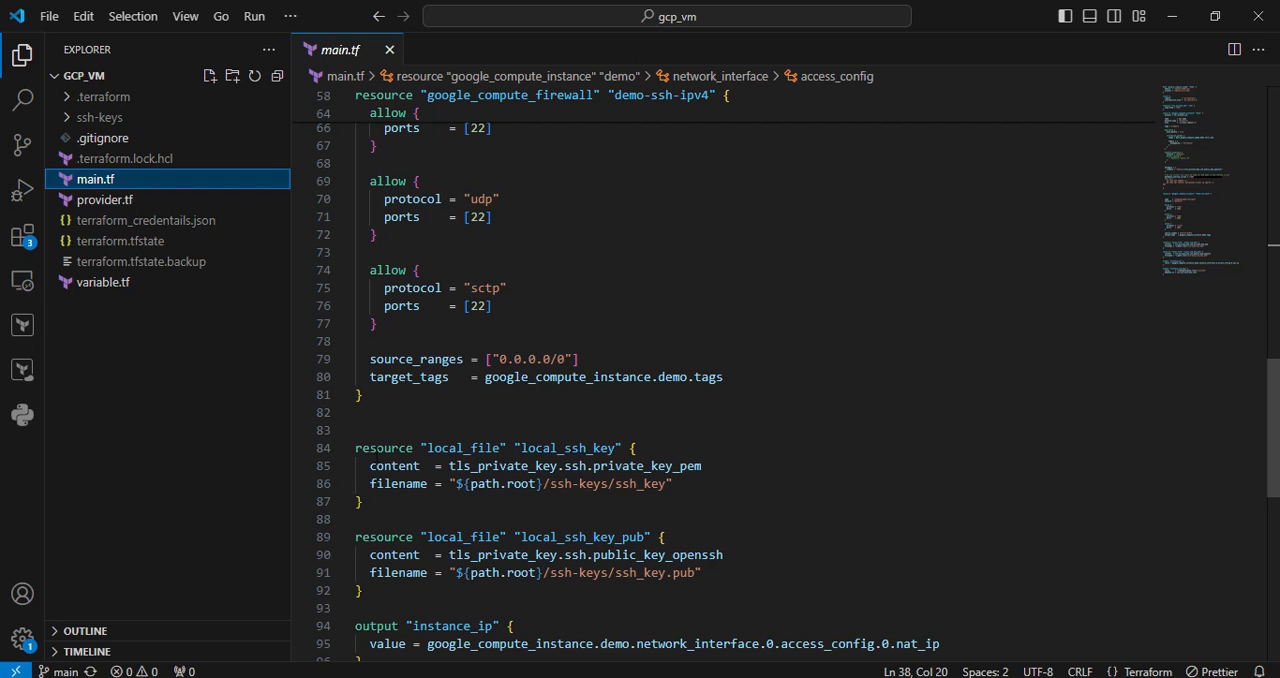
{"action": "scroll", "scroll_direction": "down", "scroll_amount": 3}
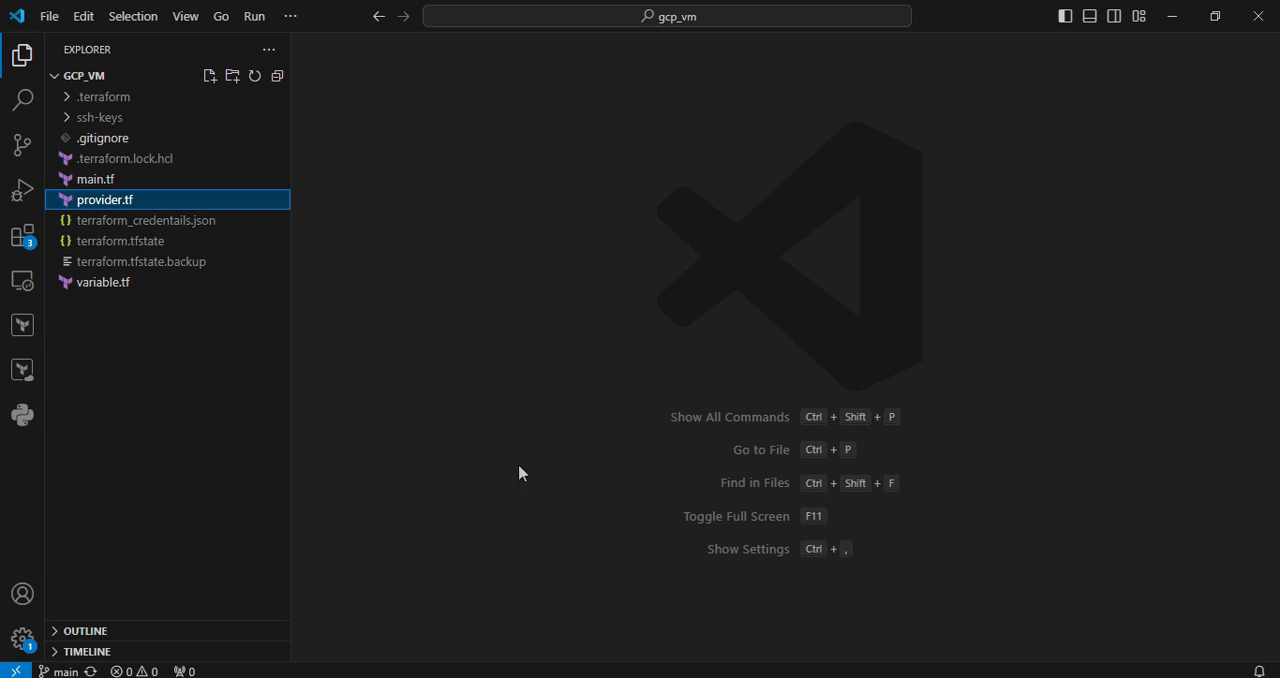
{"action": "double_click", "coordinate": [104, 199]}
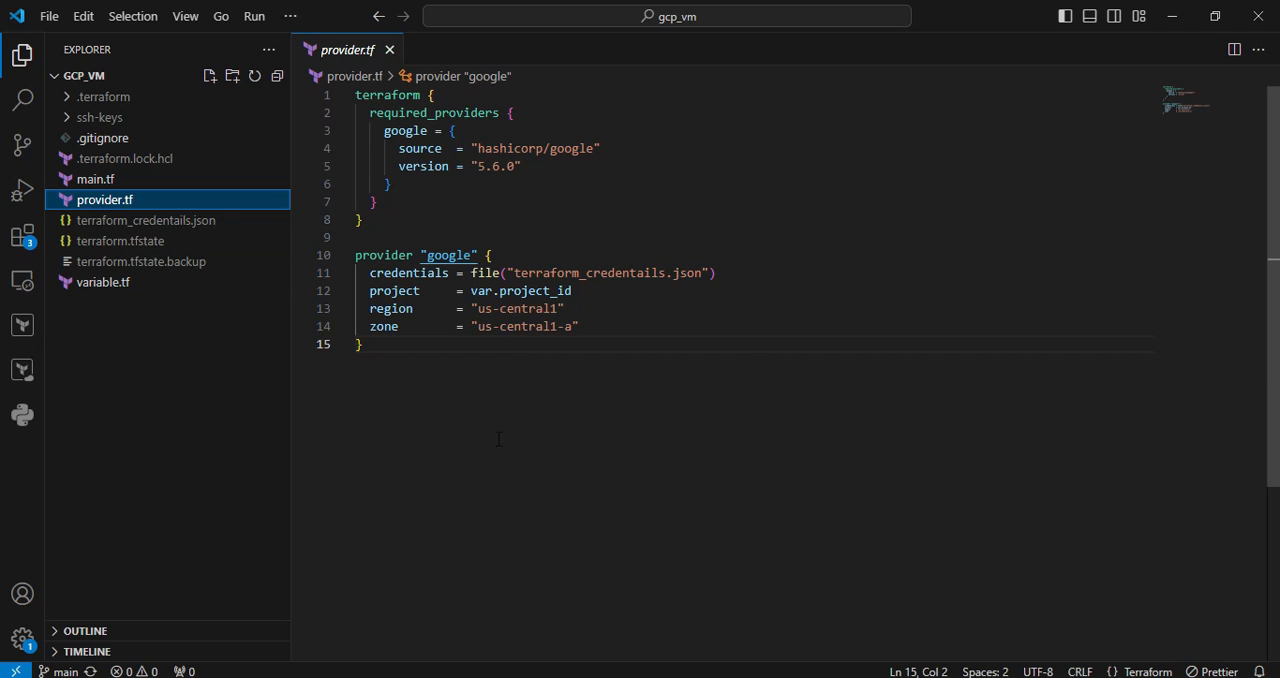
{"action": "mouse_move", "coordinate": [408, 272]}
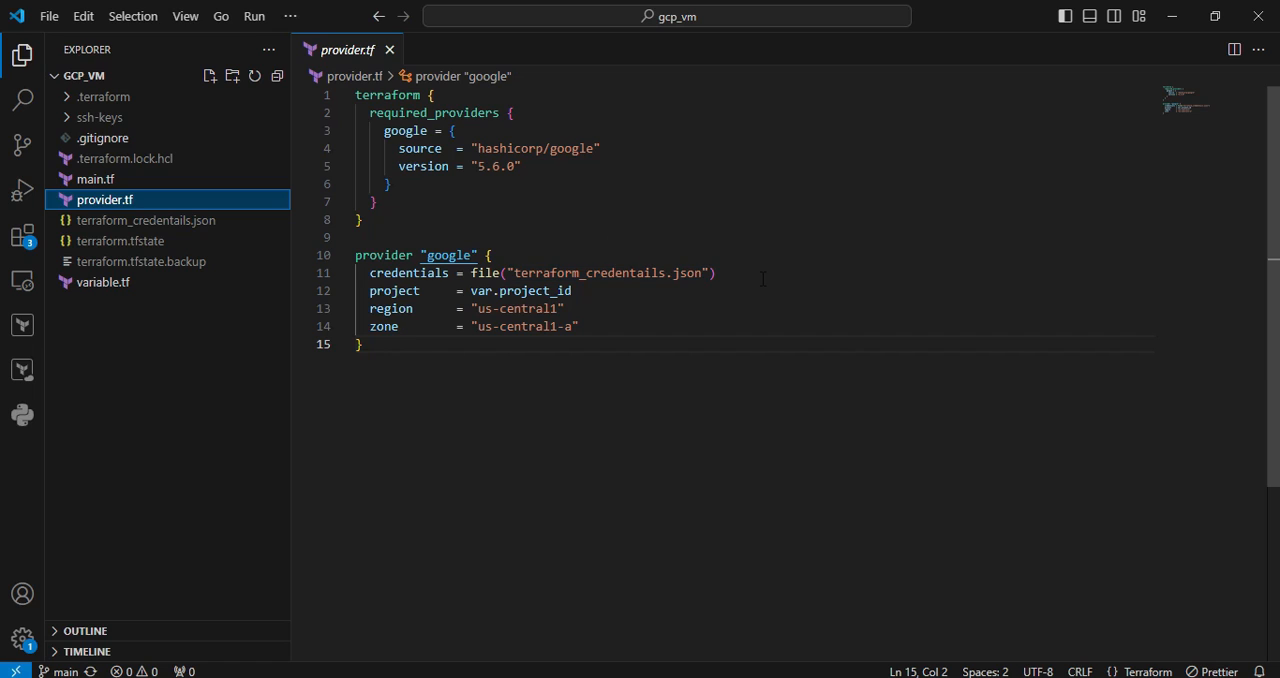
{"action": "left_click", "coordinate": [389, 49]}
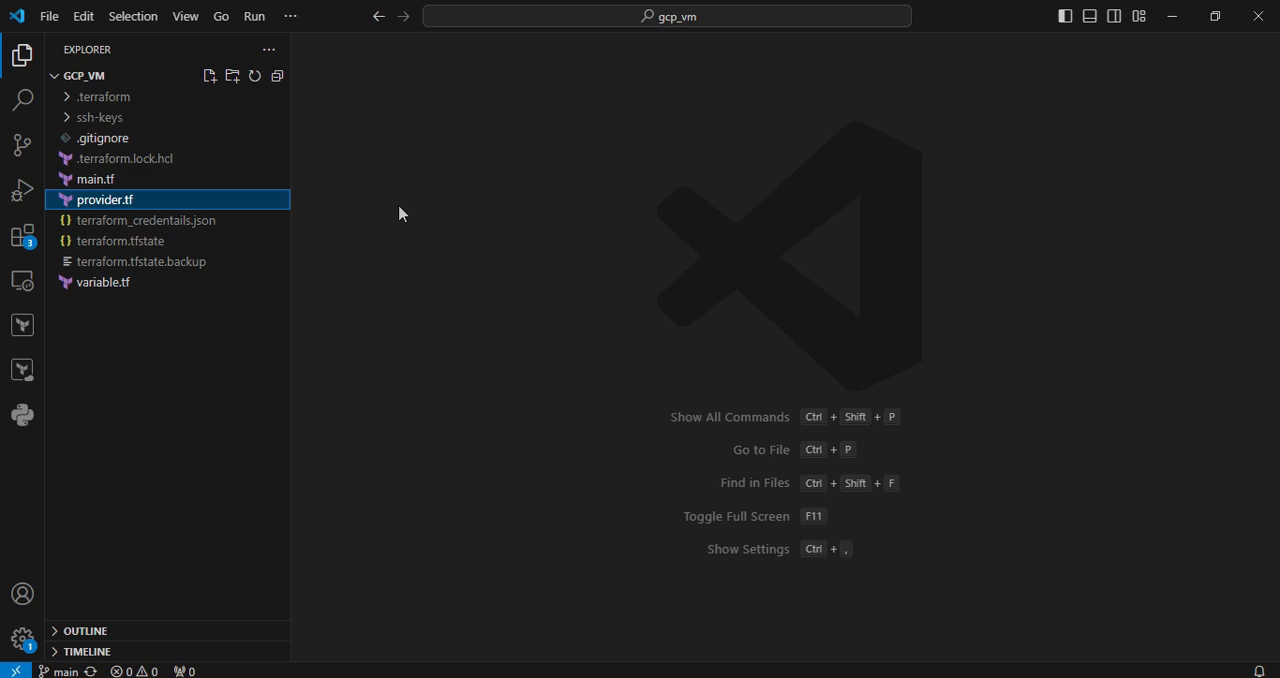
{"action": "mouse_move", "coordinate": [296, 43]}
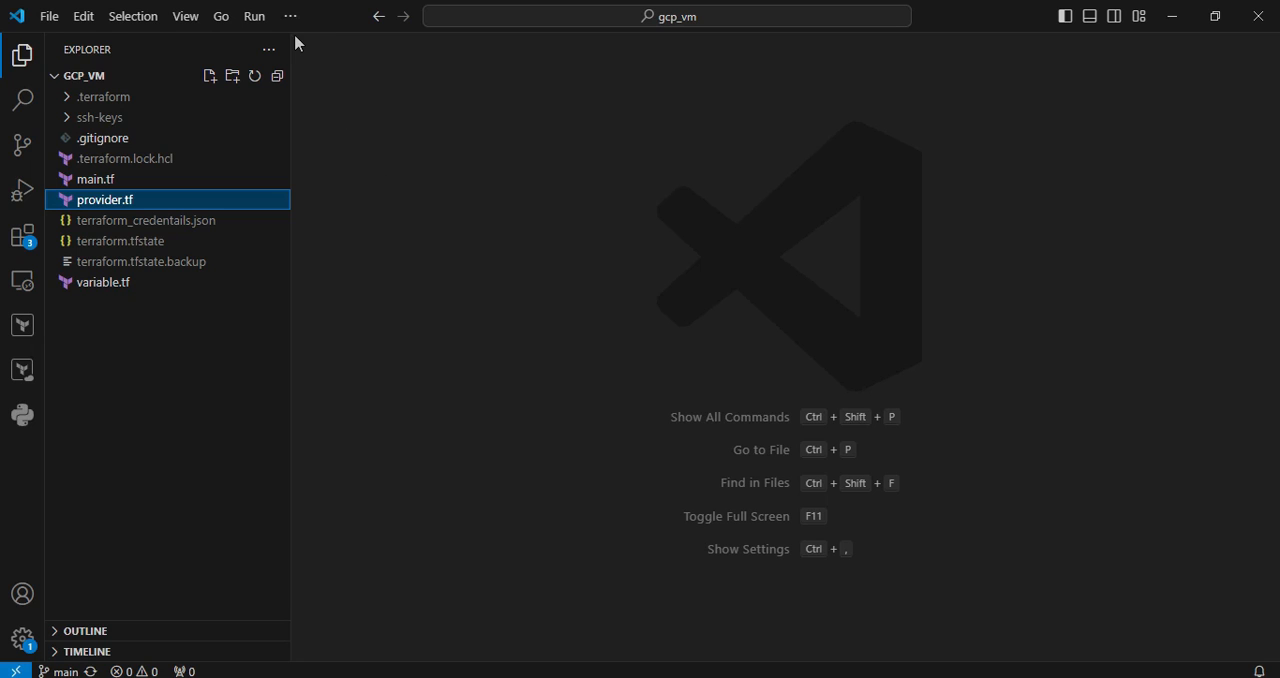
Step: Start a new terminal and run terraform init for the gcp_vm project
{"action": "left_click", "coordinate": [290, 16]}
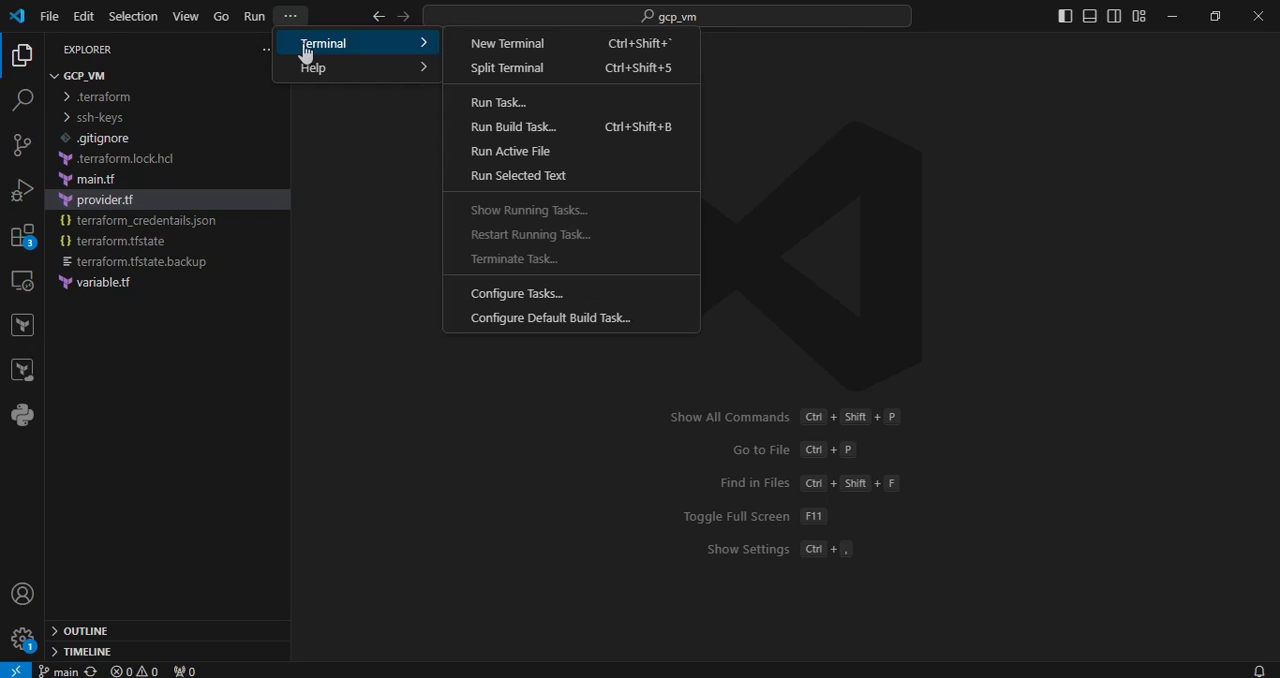
{"action": "mouse_move", "coordinate": [507, 43]}
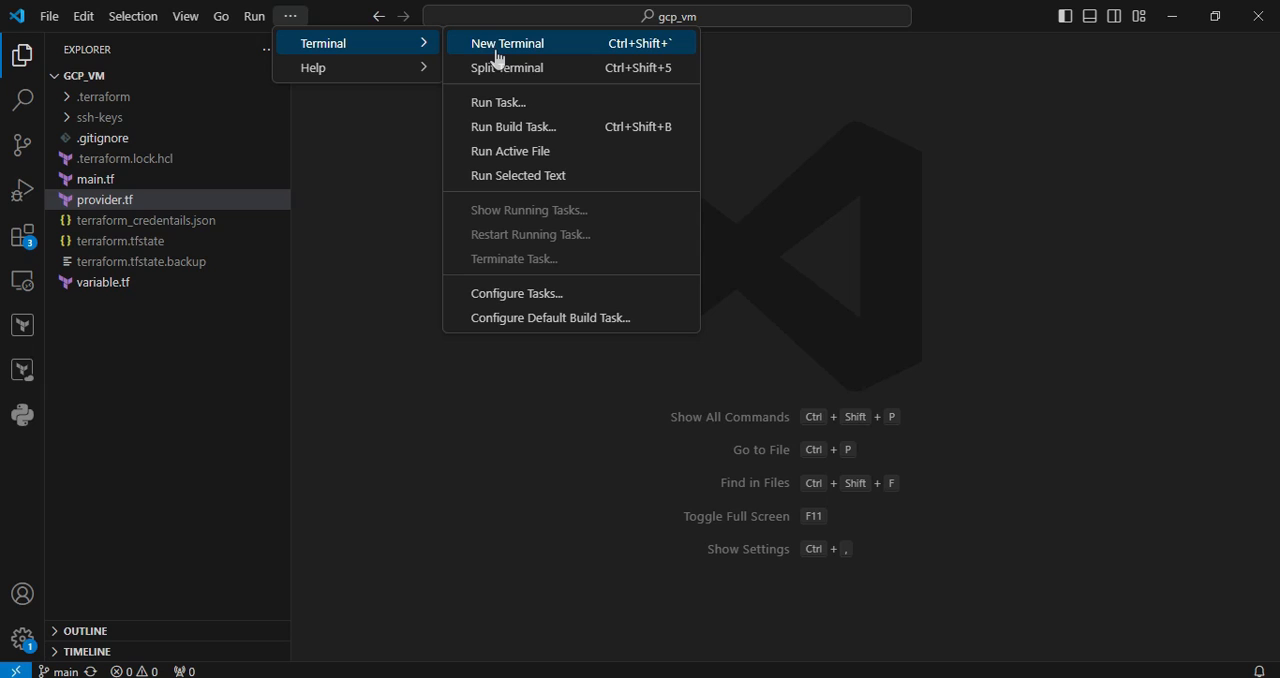
{"action": "left_click", "coordinate": [506, 42]}
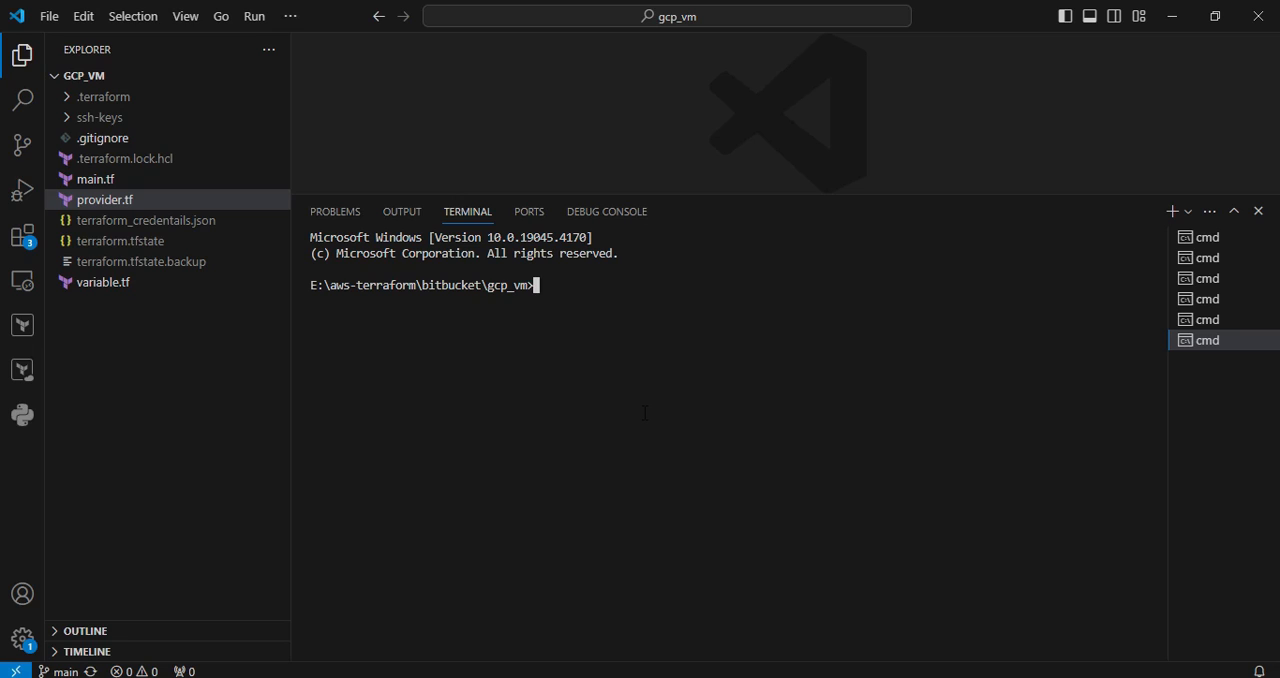
{"action": "type", "text": "terraform in"}
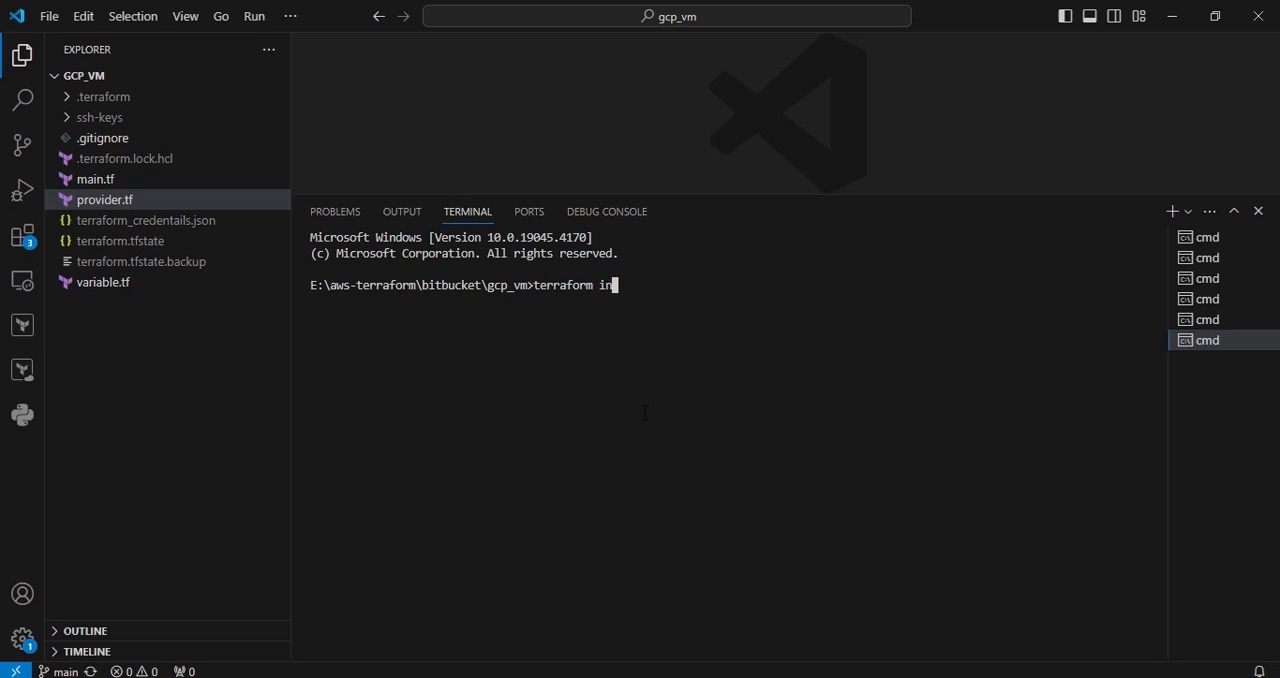
{"action": "key", "text": "Enter"}
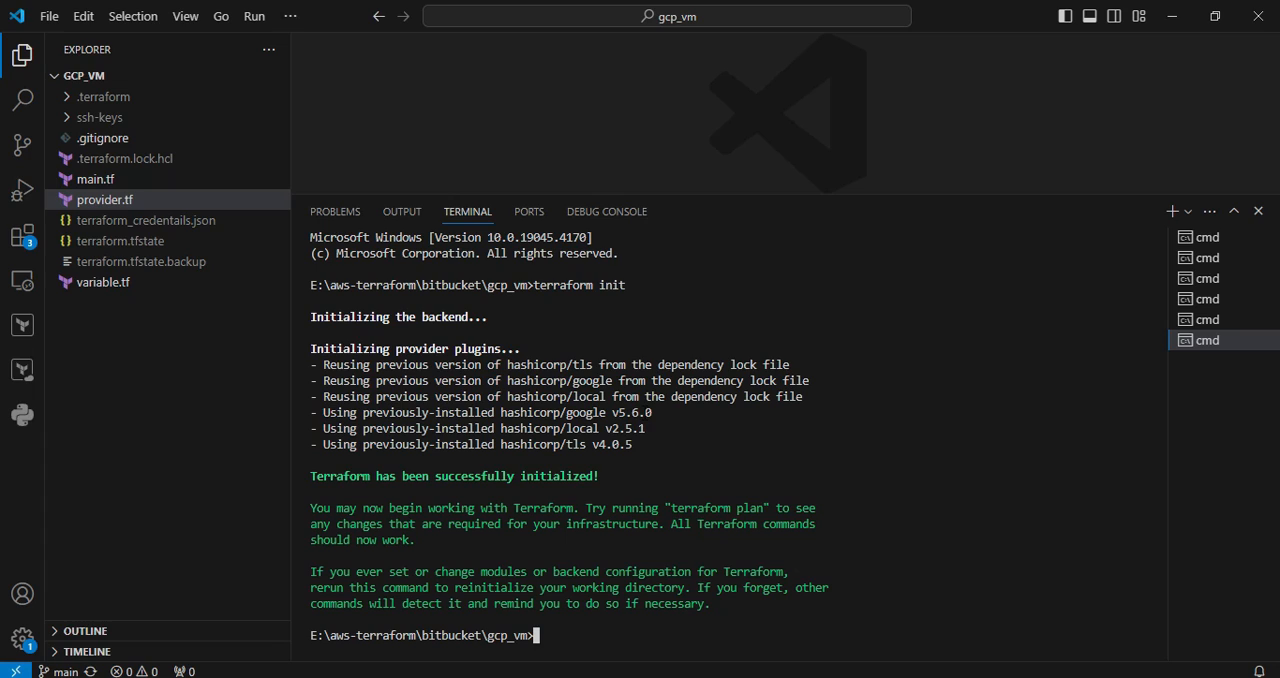
{"action": "type", "text": "terraform i"}
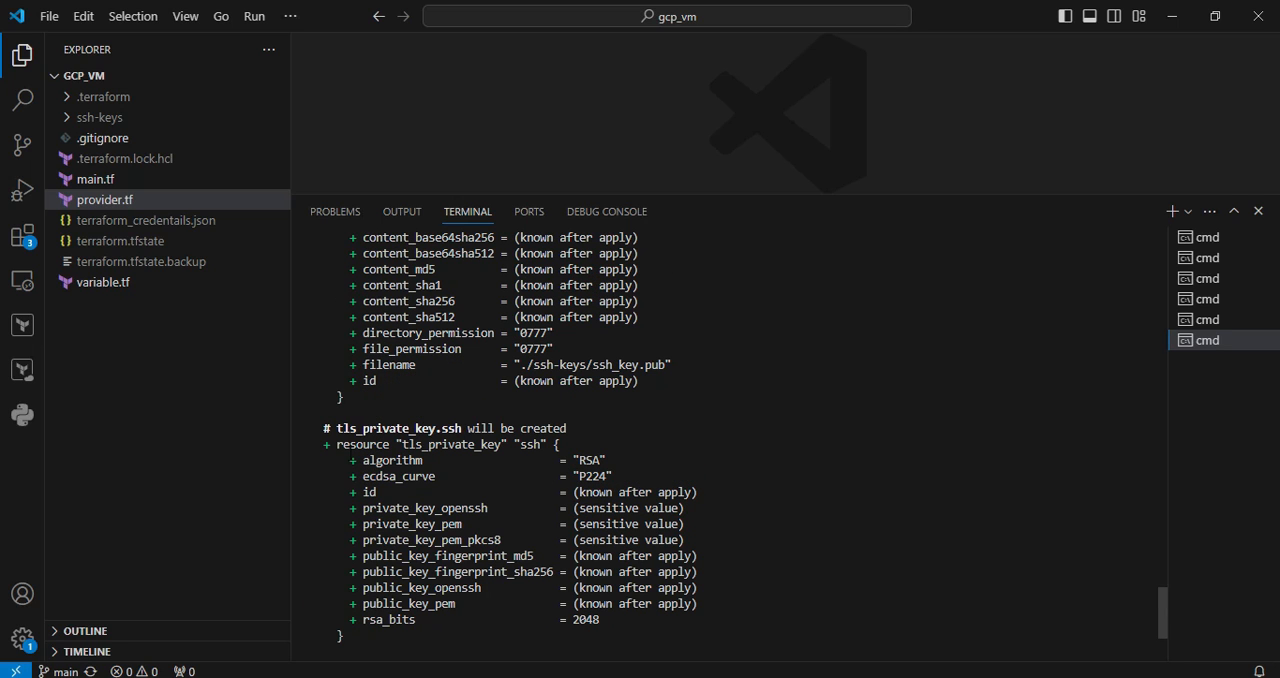
Step: Review the terminal output and run terraform plan, showing 5 resources to add
{"action": "scroll", "scroll_direction": "down", "scroll_amount": 3}
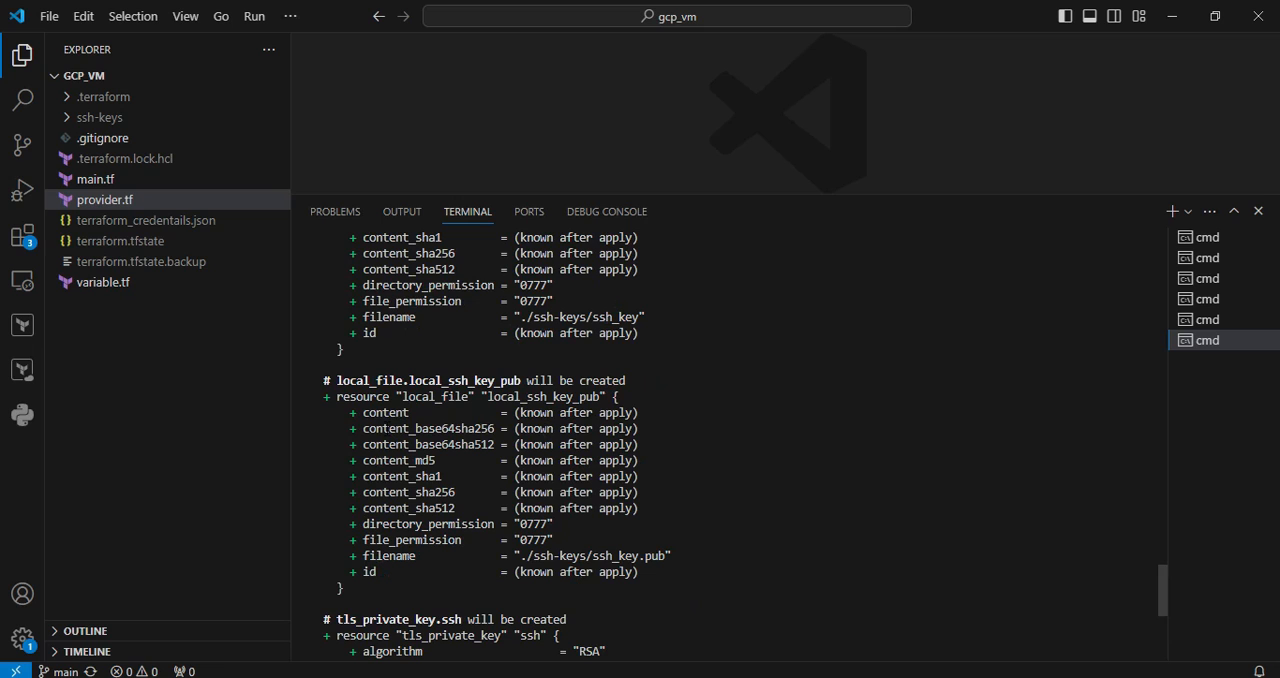
{"action": "scroll", "scroll_direction": "down", "scroll_amount": 3}
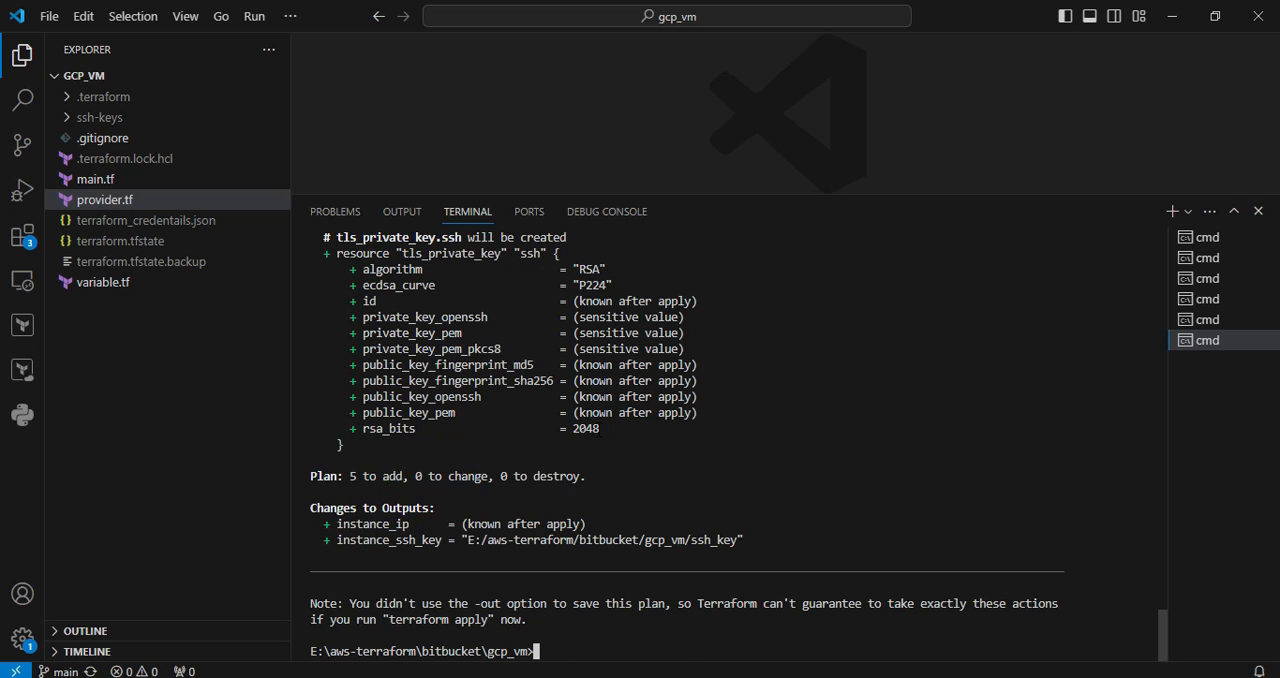
{"action": "type", "text": "terraform plan"}
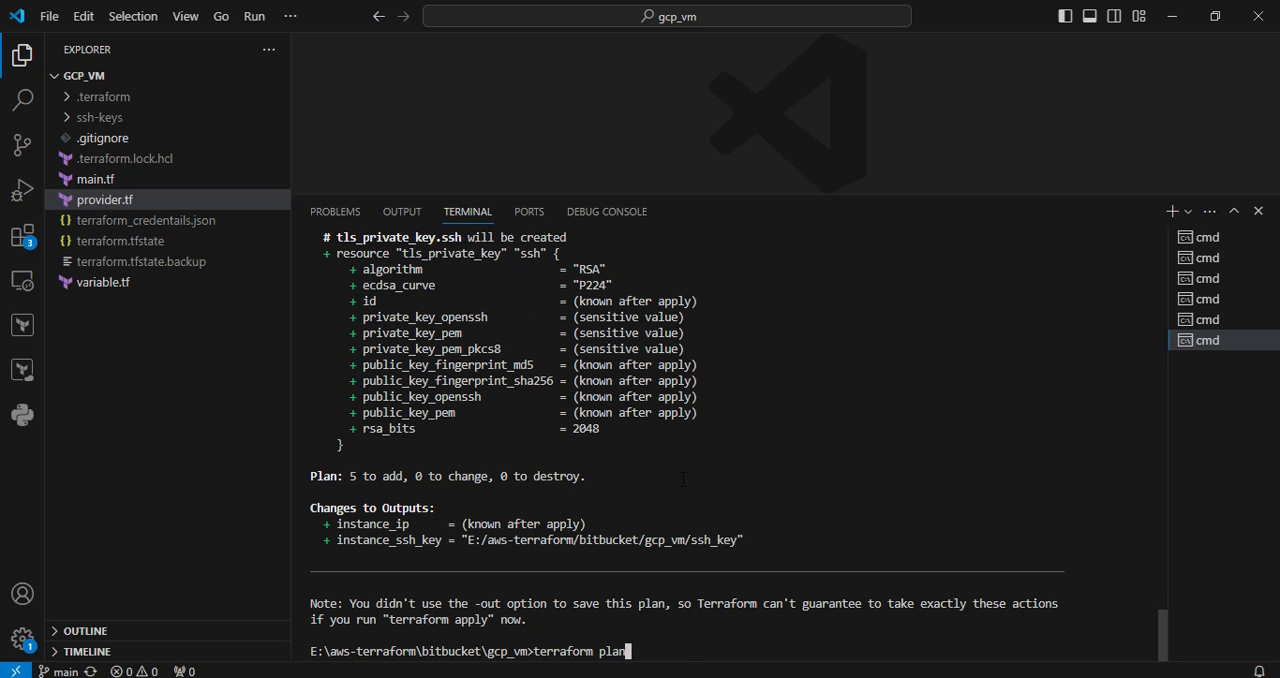
Step: Run terraform apply and confirm with yes, creating 5 resources and instance IP 34.171.249.17
{"action": "key", "text": "BackSpace"}
{"action": "type", "text": "apply"}
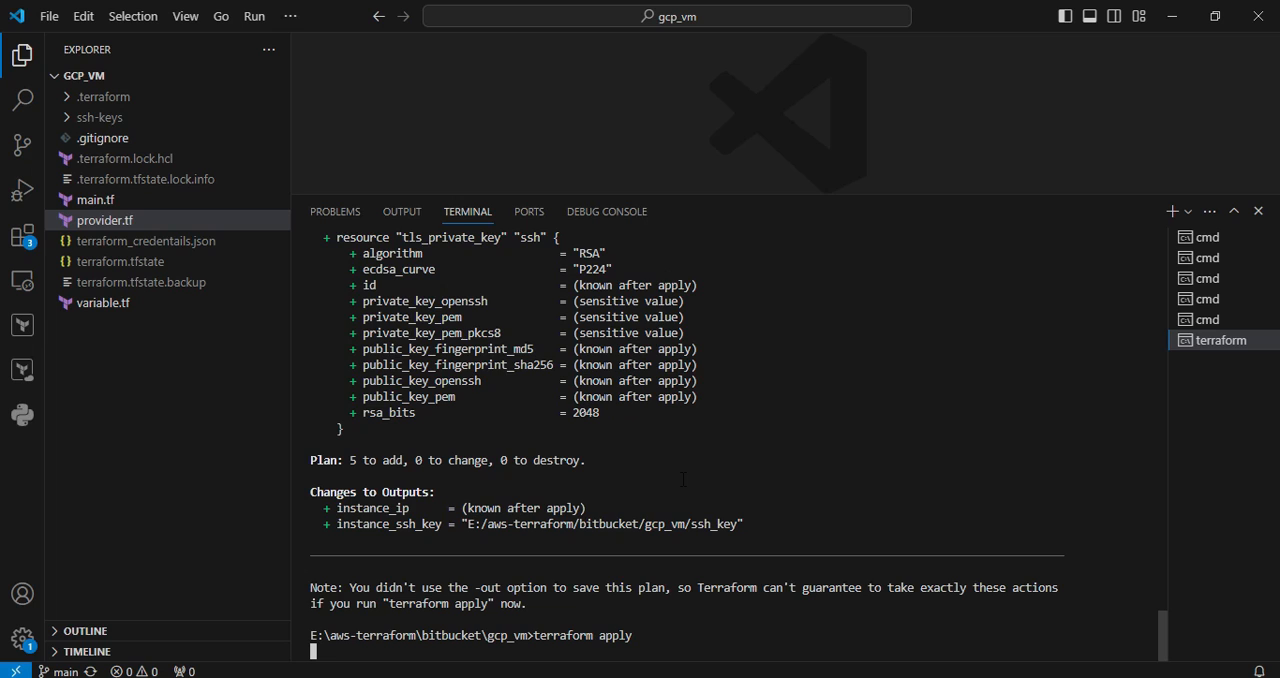
{"action": "key", "text": "Return"}
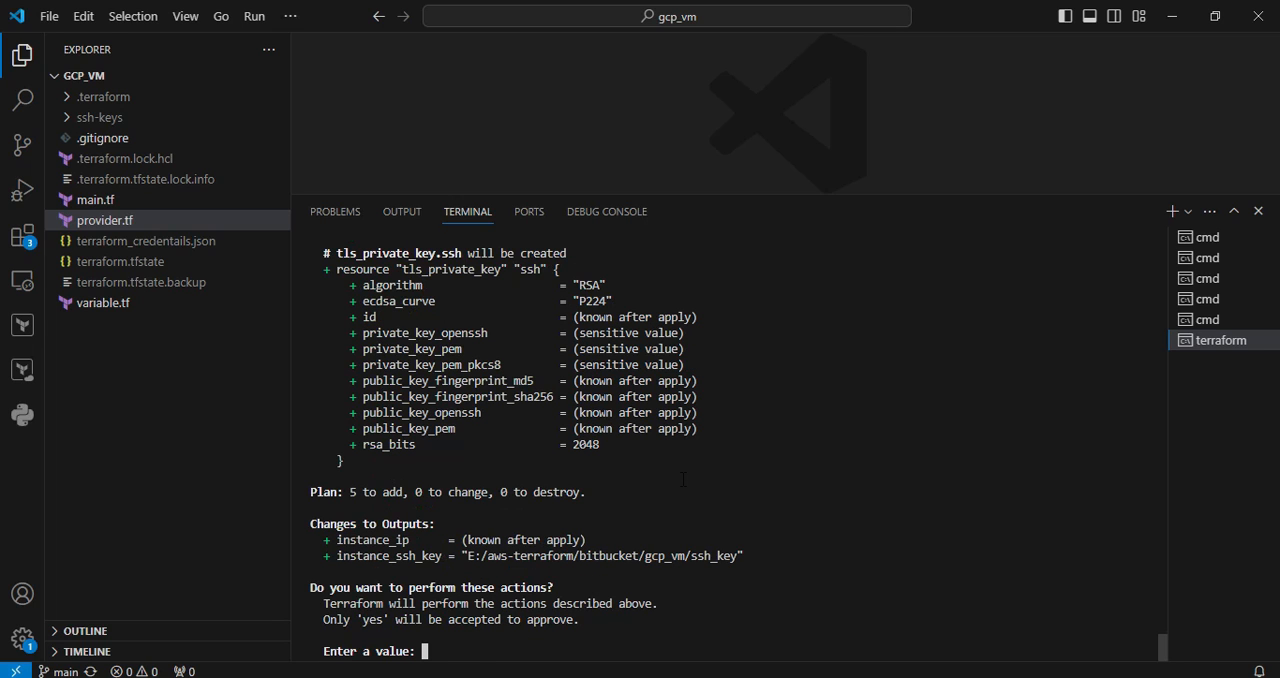
{"action": "type", "text": "yes"}
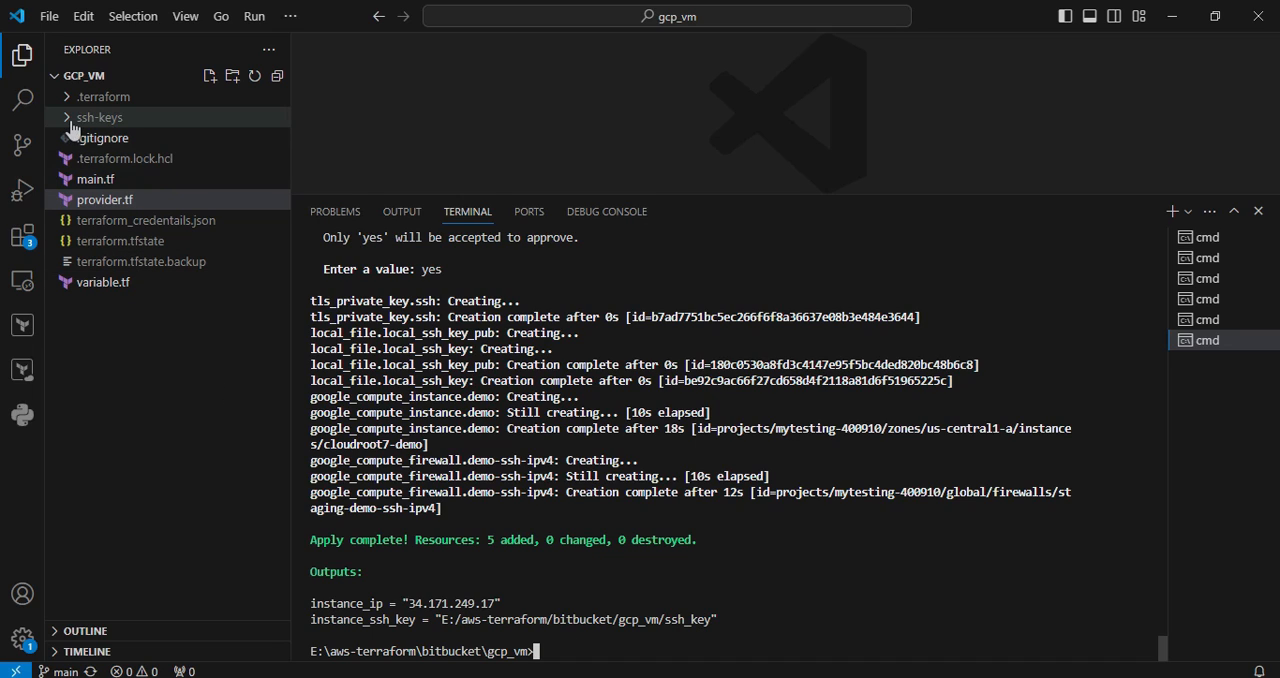
Step: Expand the ssh-keys folder to reveal the generated ssh_key and ssh_key.pub files
{"action": "left_click", "coordinate": [98, 117]}
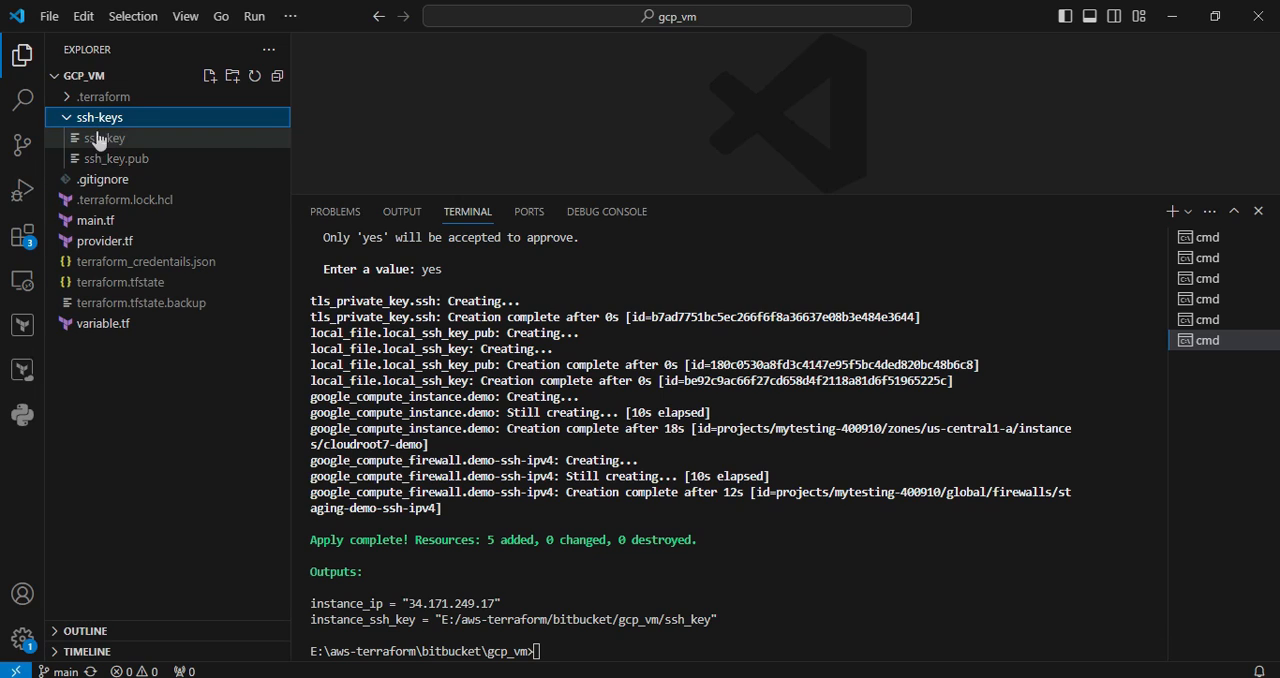
{"action": "mouse_move", "coordinate": [104, 138]}
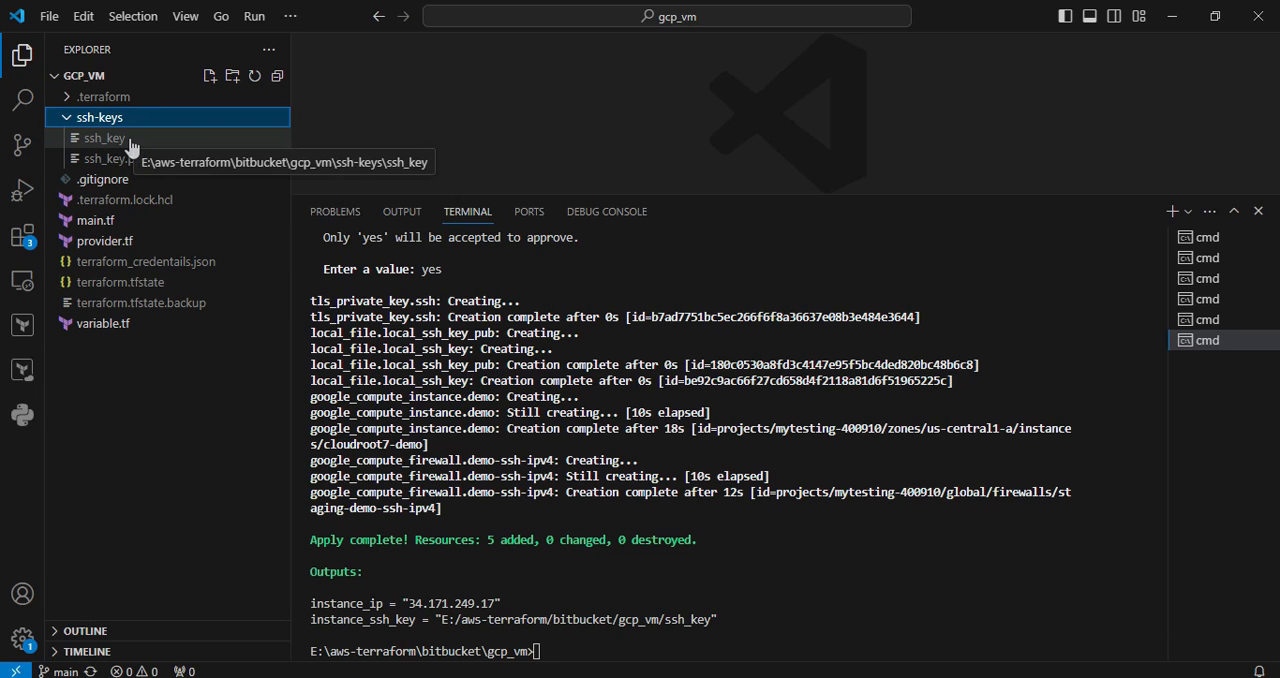
{"action": "mouse_move", "coordinate": [111, 158]}
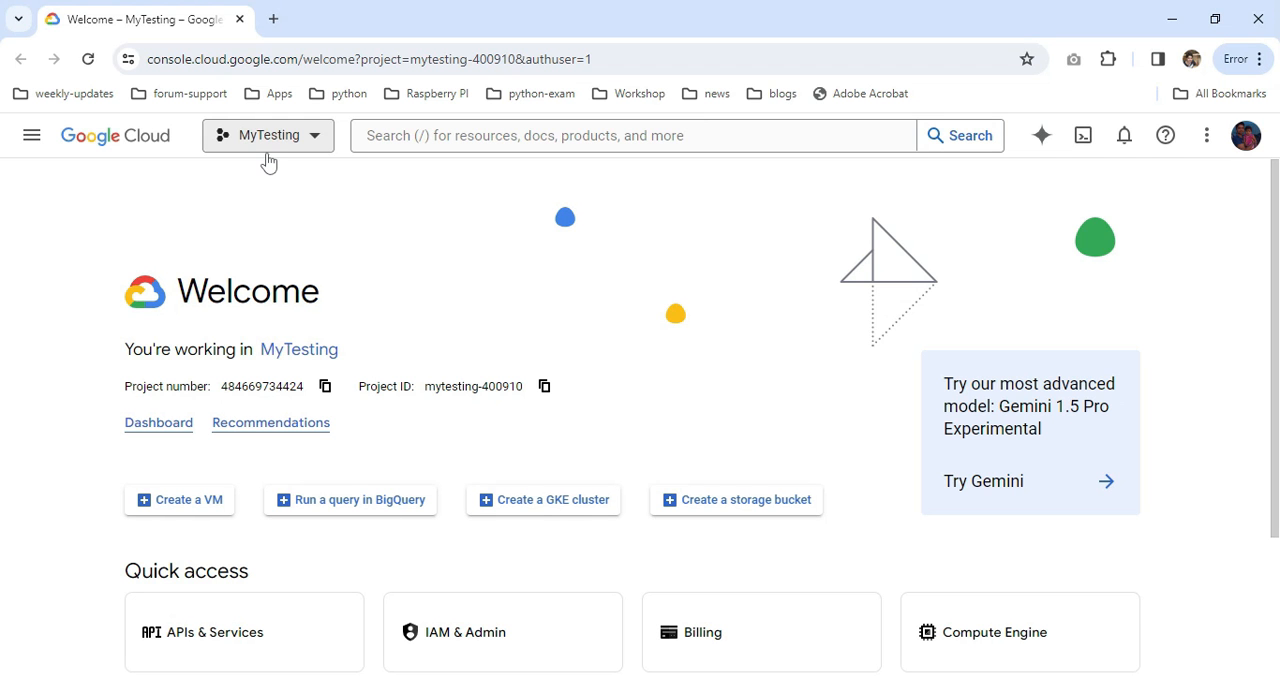
{"action": "mouse_move", "coordinate": [298, 162]}
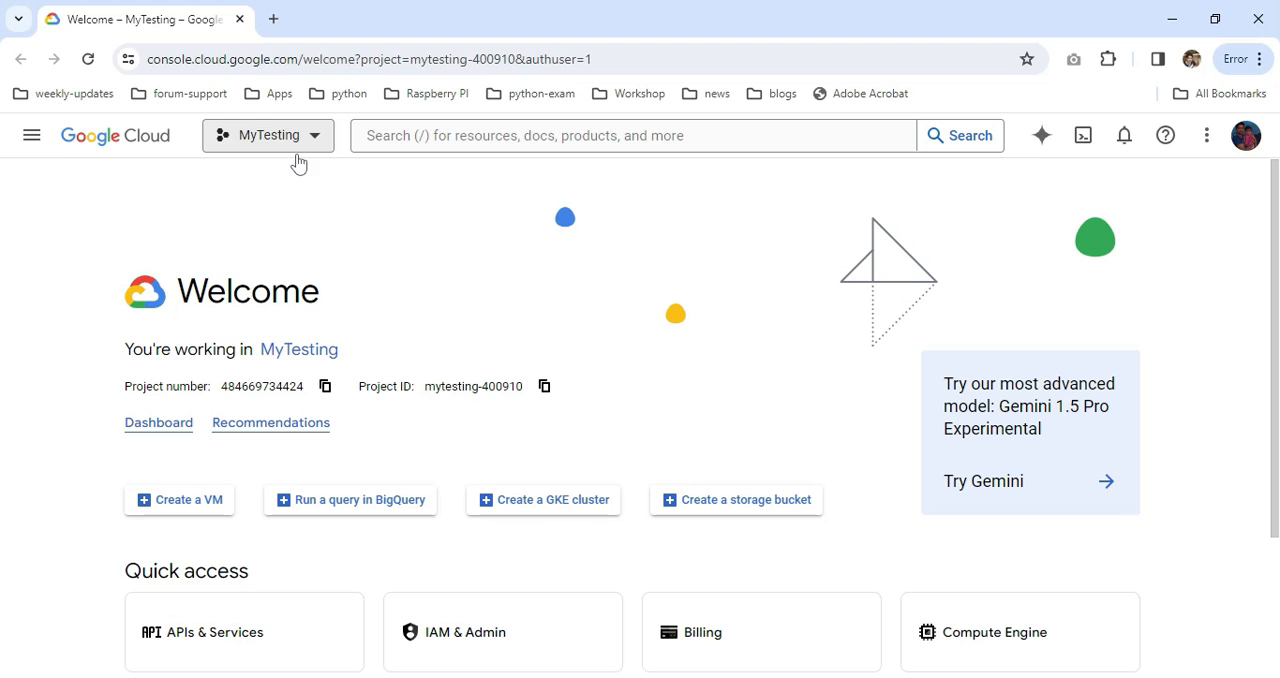
{"action": "mouse_move", "coordinate": [32, 135]}
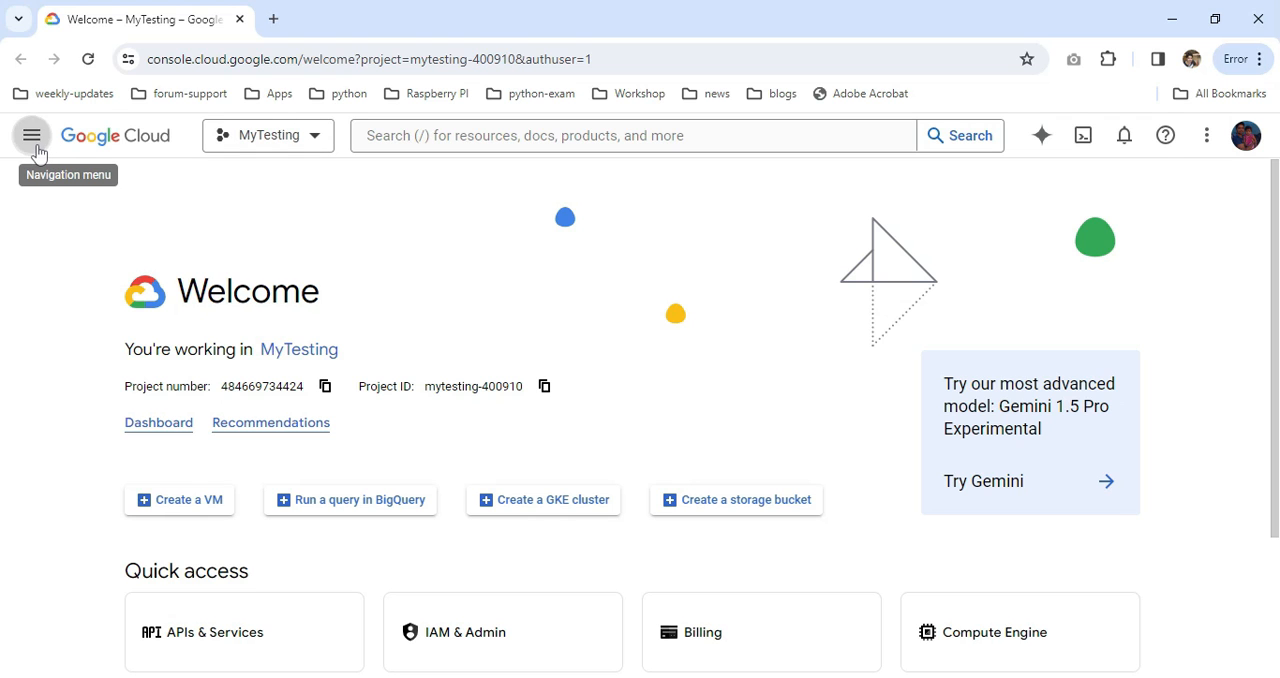
Step: Go to Compute Engine VM instances and open cloudroot7-demo at 34.171.249.17
{"action": "left_click", "coordinate": [31, 135]}
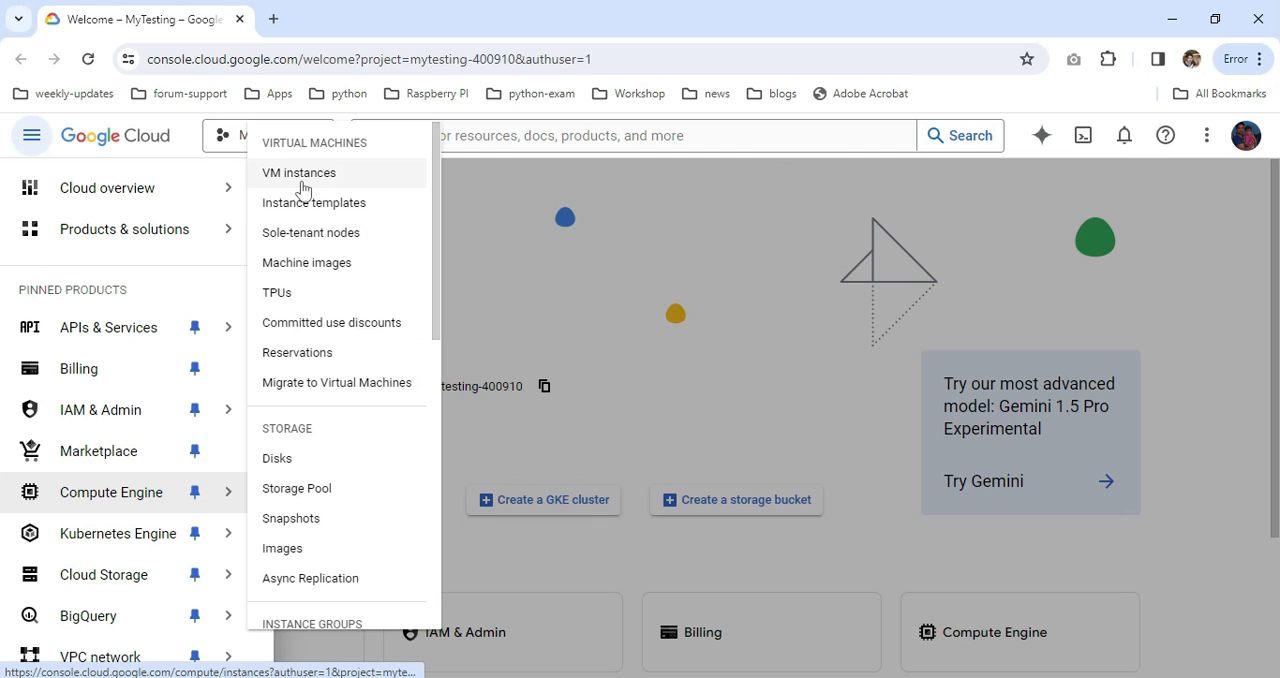
{"action": "left_click", "coordinate": [298, 172]}
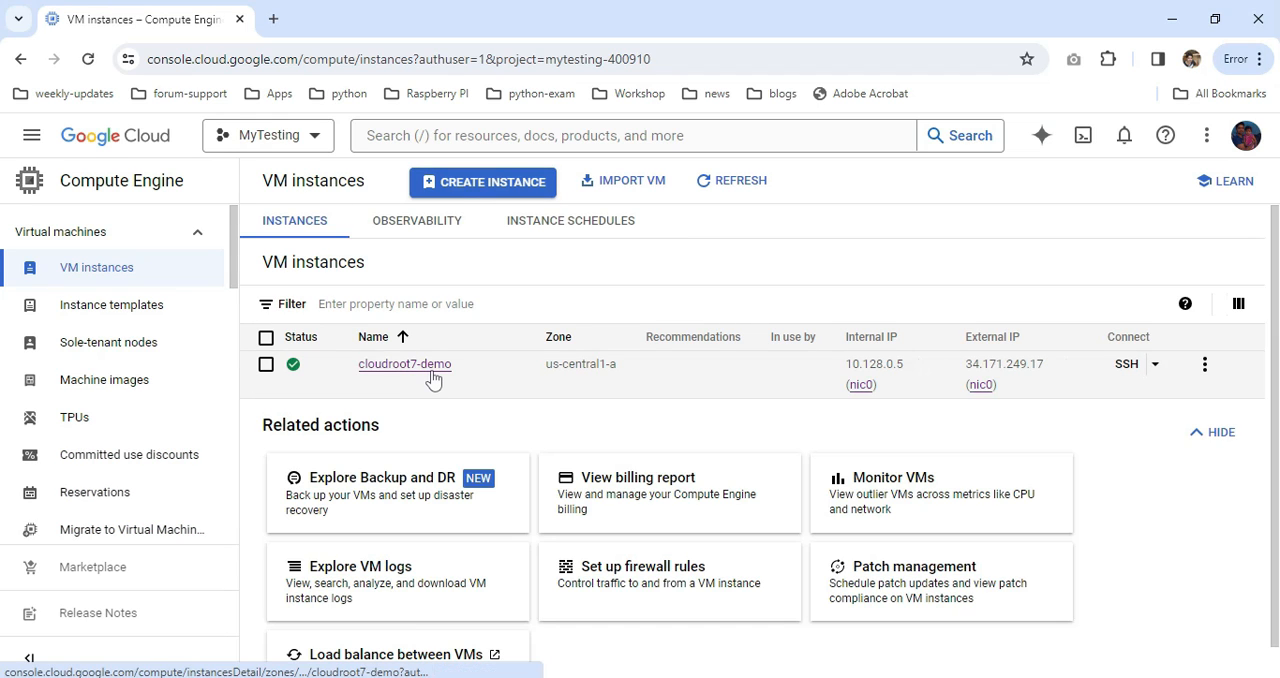
{"action": "left_click", "coordinate": [404, 363]}
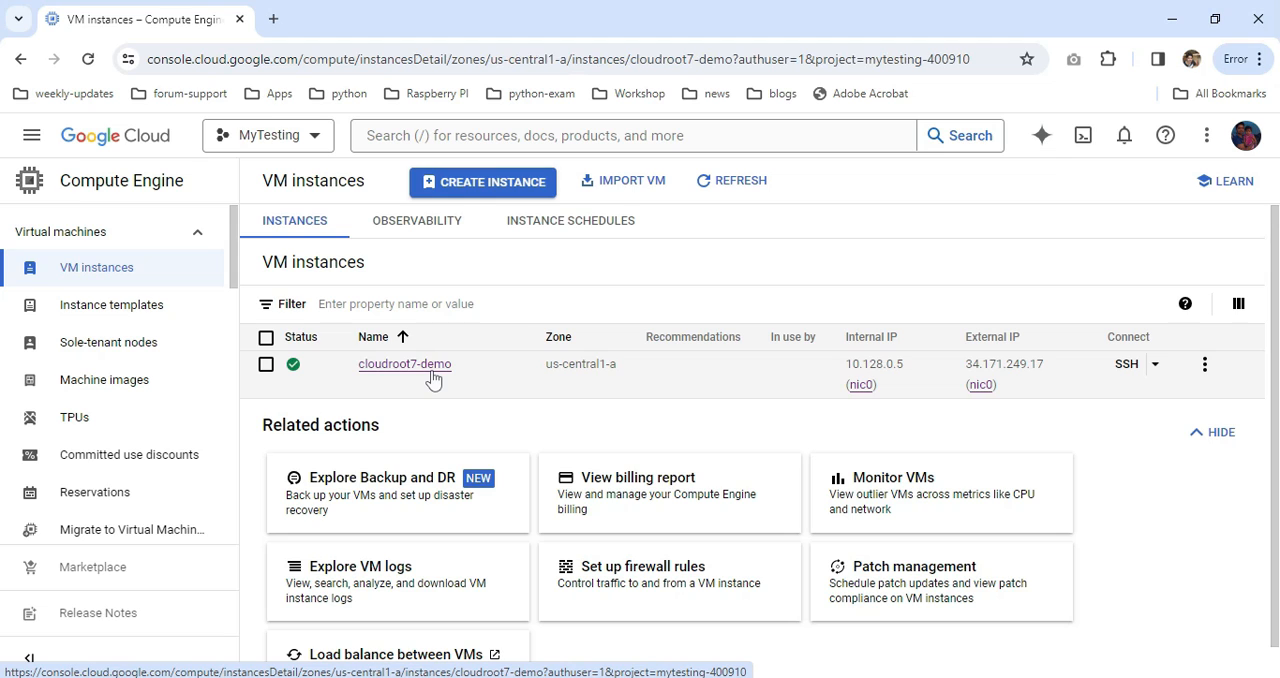
Step: Scroll through cloudroot7-demo's details: Running, us-central1-a, e2-micro, Intel Broadwell
{"action": "left_click", "coordinate": [404, 363]}
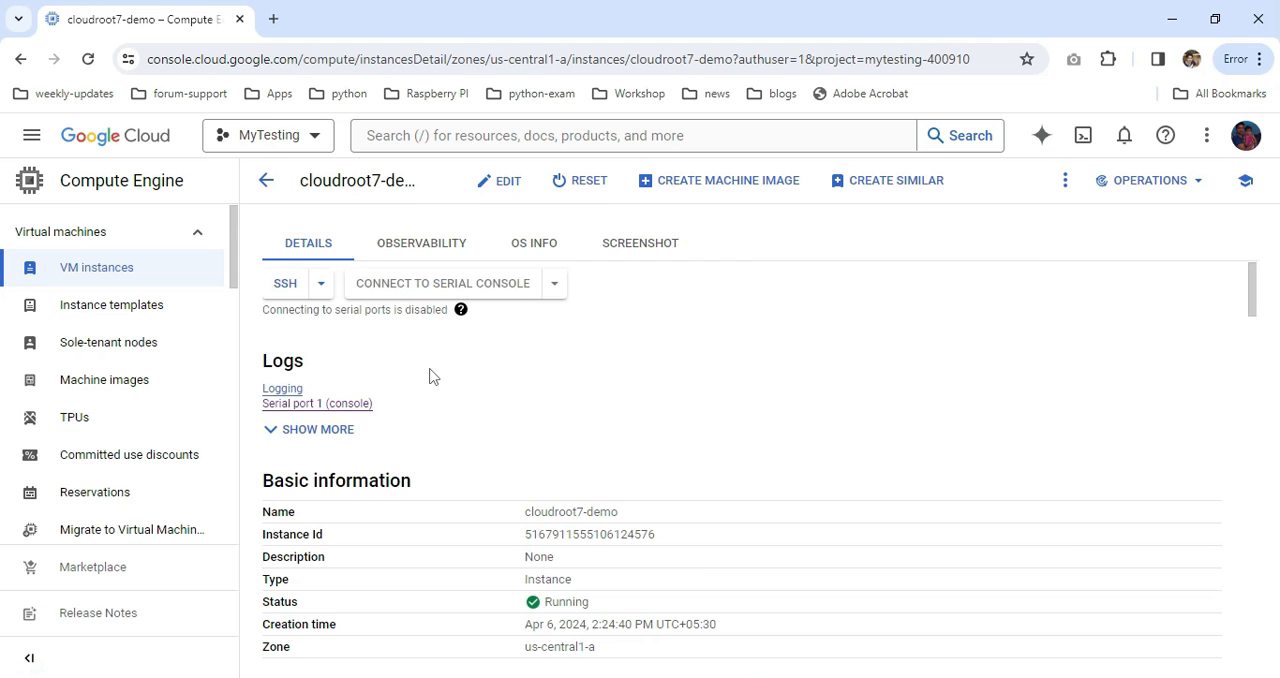
{"action": "scroll", "scroll_direction": "down", "scroll_amount": 3}
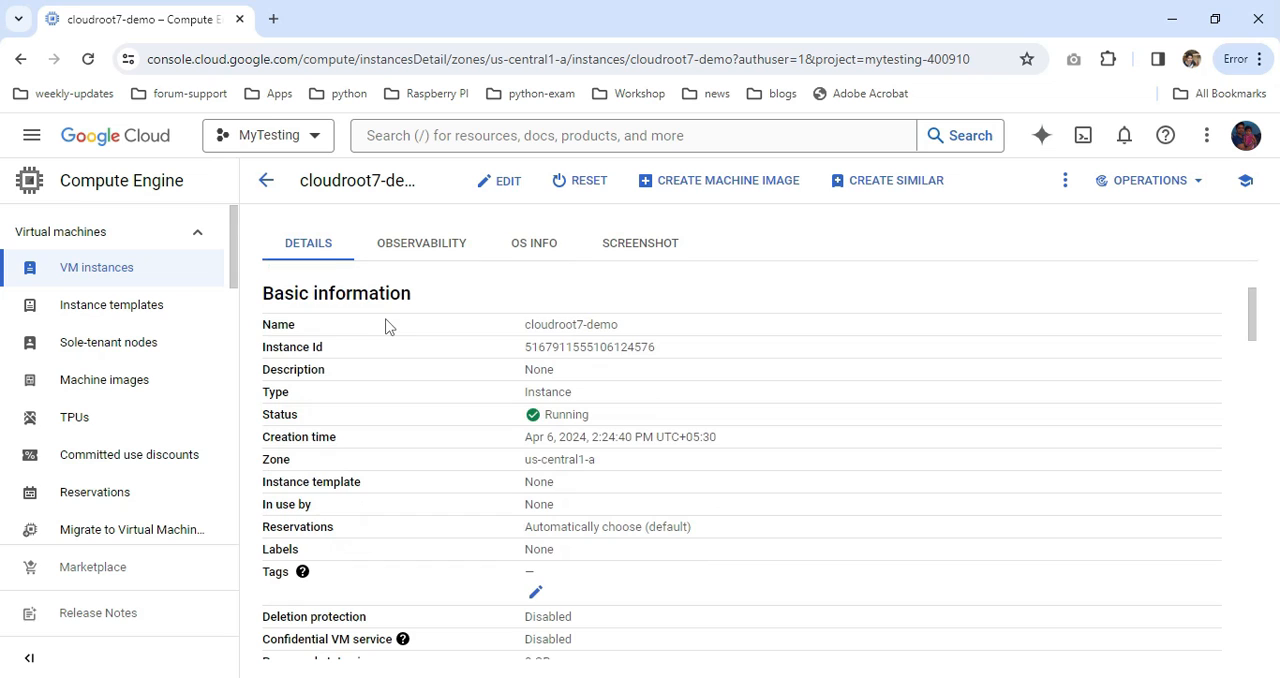
{"action": "mouse_move", "coordinate": [610, 557]}
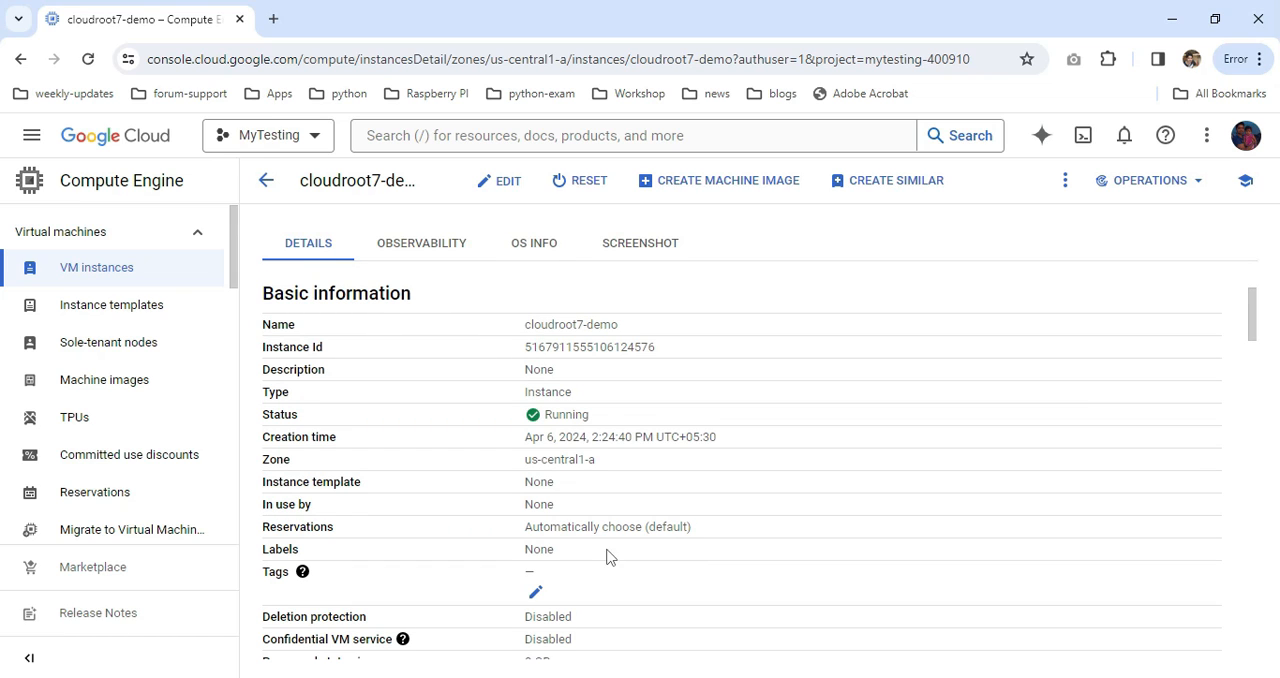
{"action": "scroll", "scroll_direction": "down", "scroll_amount": 3}
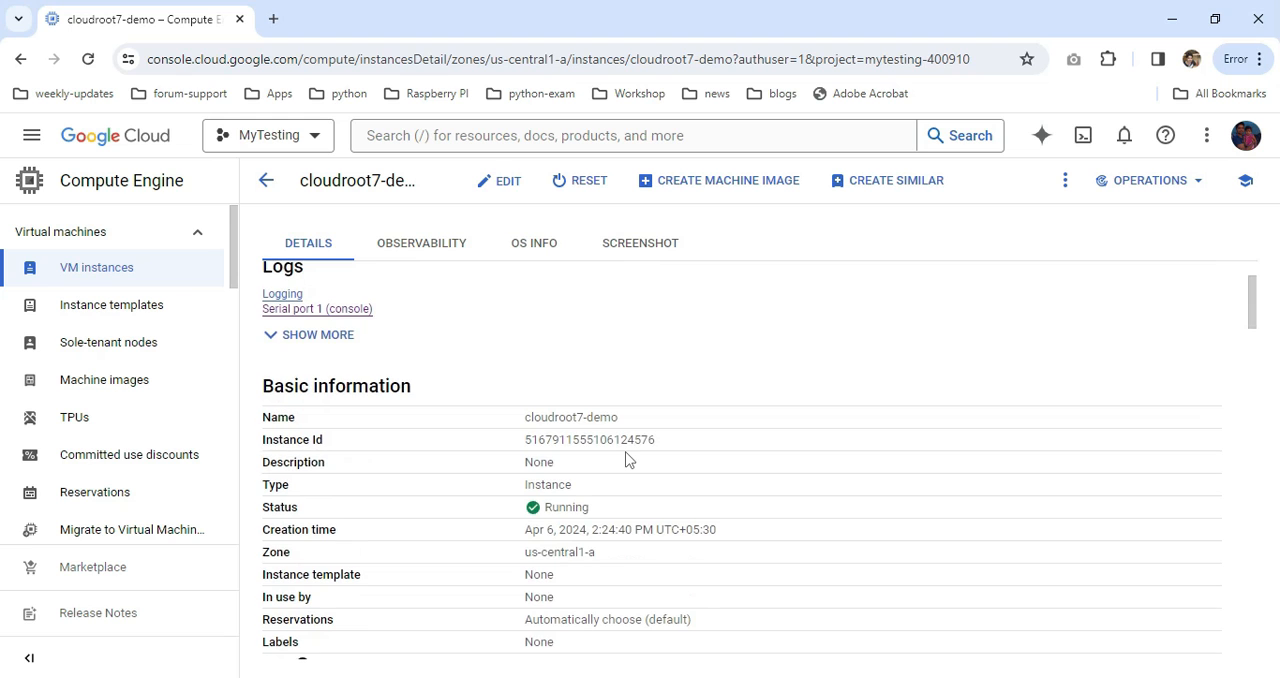
{"action": "scroll", "scroll_direction": "down", "scroll_amount": 3}
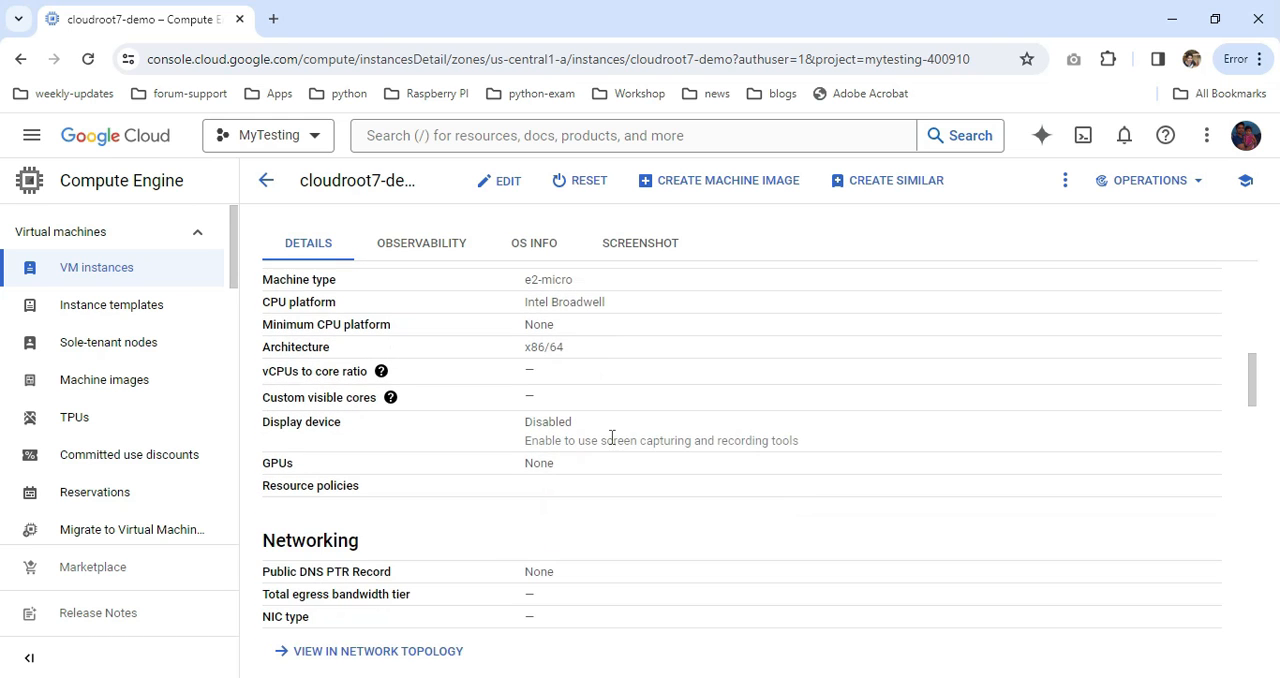